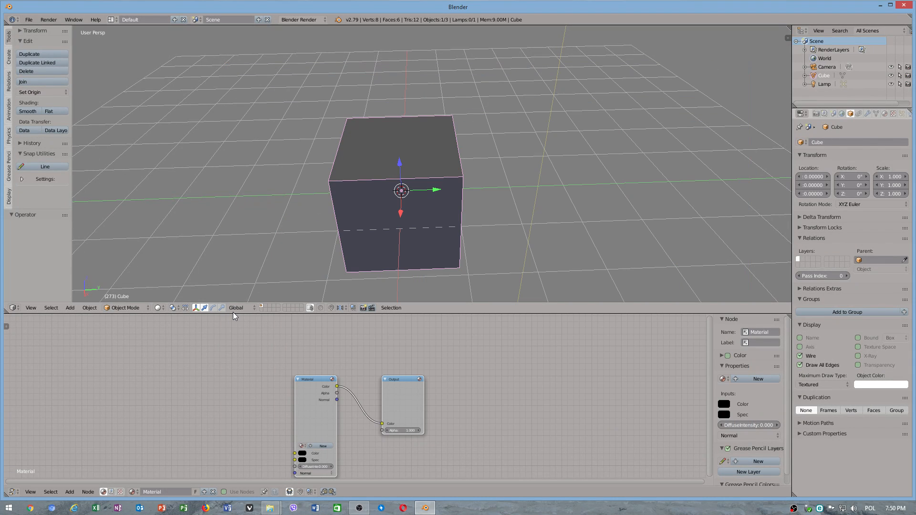
# Dismiss the help menu and switch the cube into Edit Mode
pyautogui.click(94, 19)
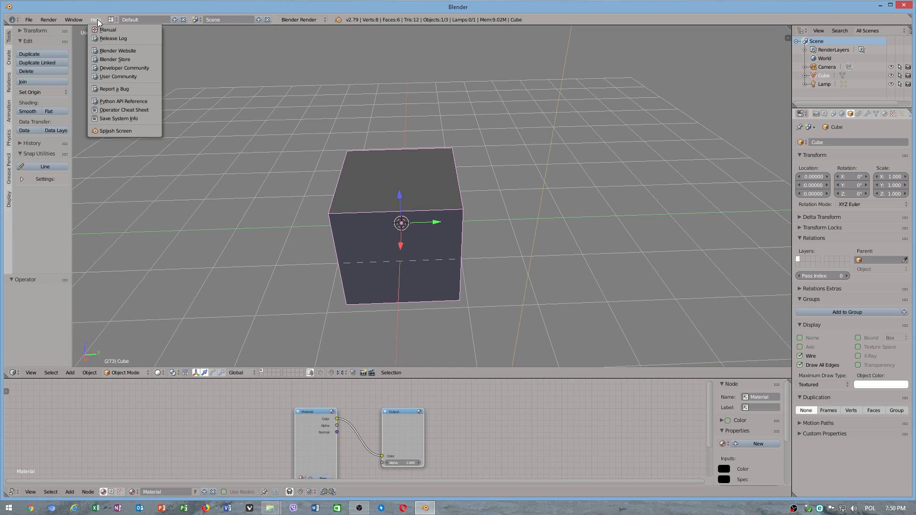
pyautogui.click(465, 212)
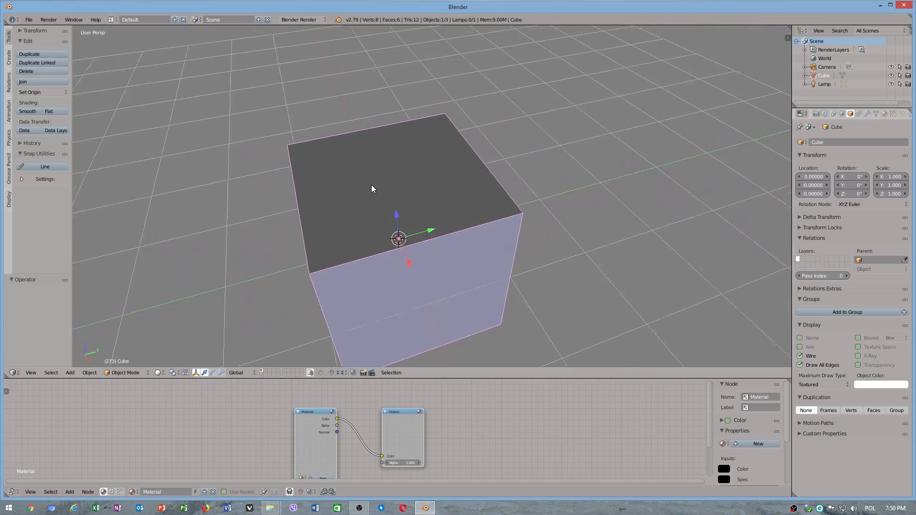
pyautogui.click(125, 372)
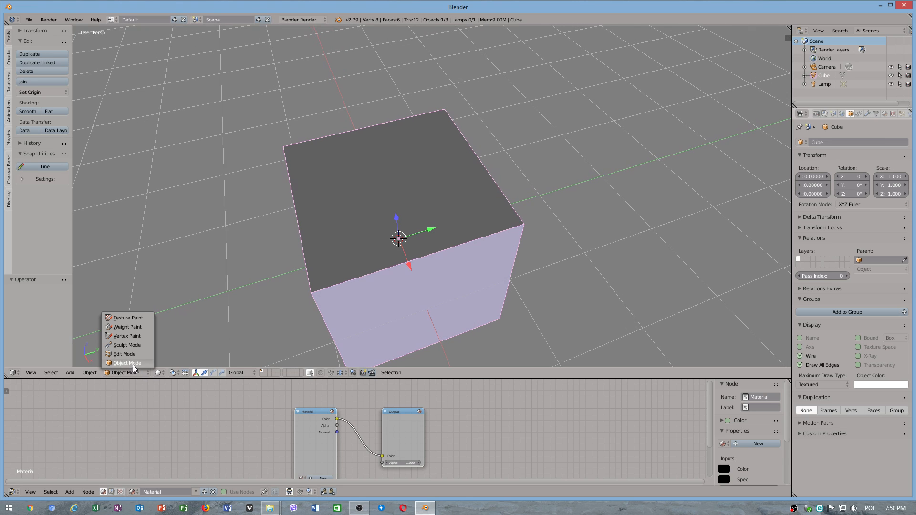
pyautogui.click(124, 354)
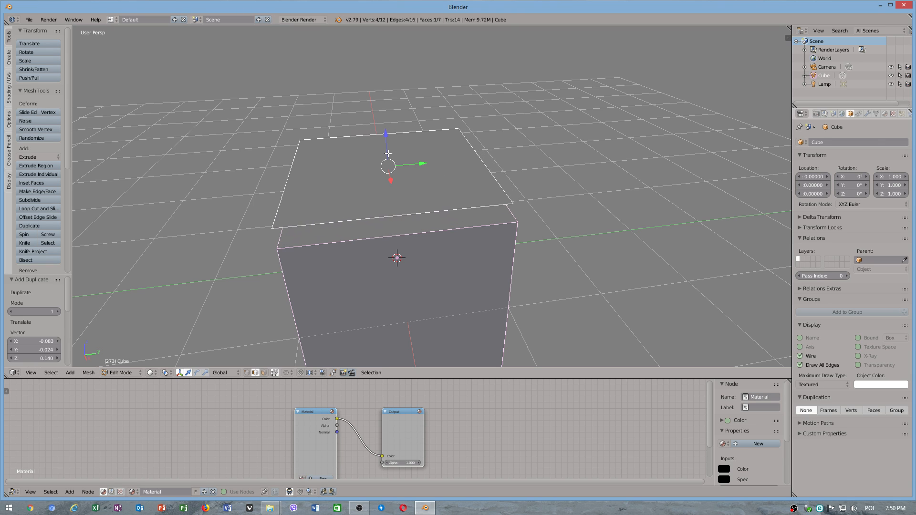
# Raise the copied top face above the cube and delete only its face, keeping the edges
pyautogui.moveTo(389, 163); pyautogui.dragTo(383, 129)
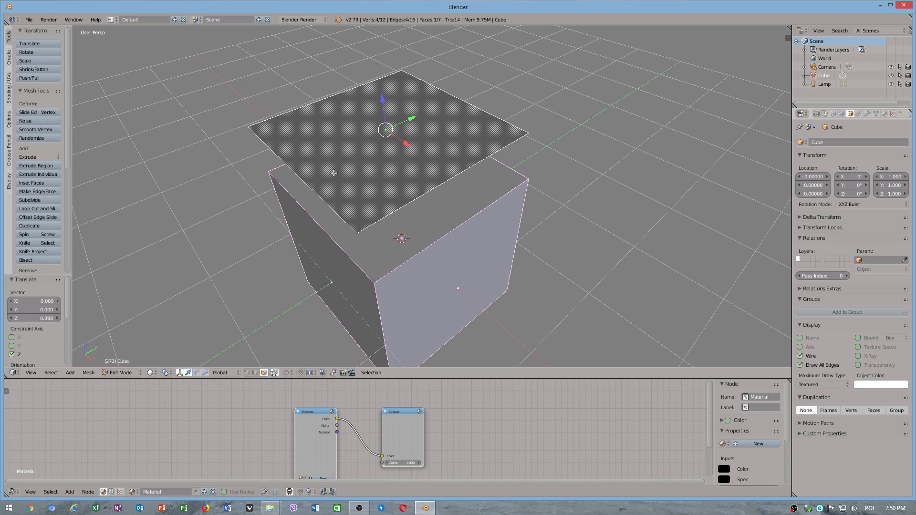
pyautogui.press('X')
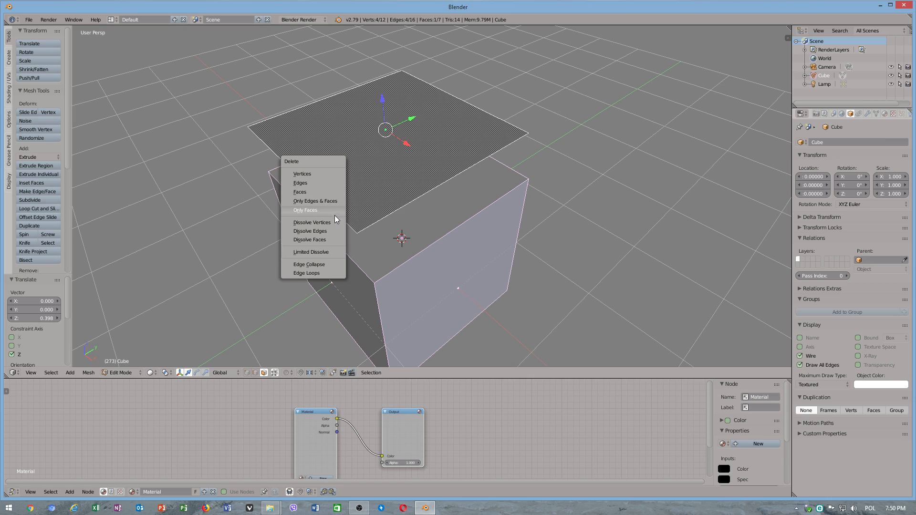
pyautogui.moveTo(325, 212)
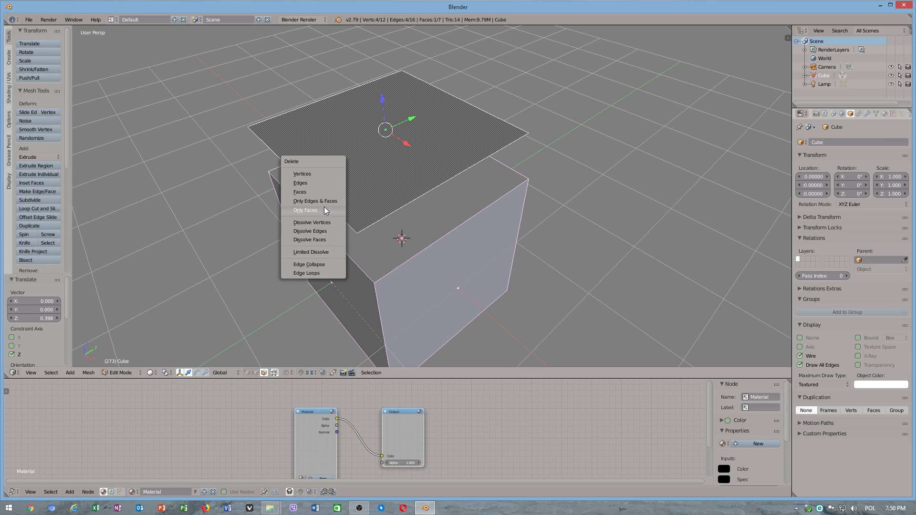
pyautogui.click(305, 210)
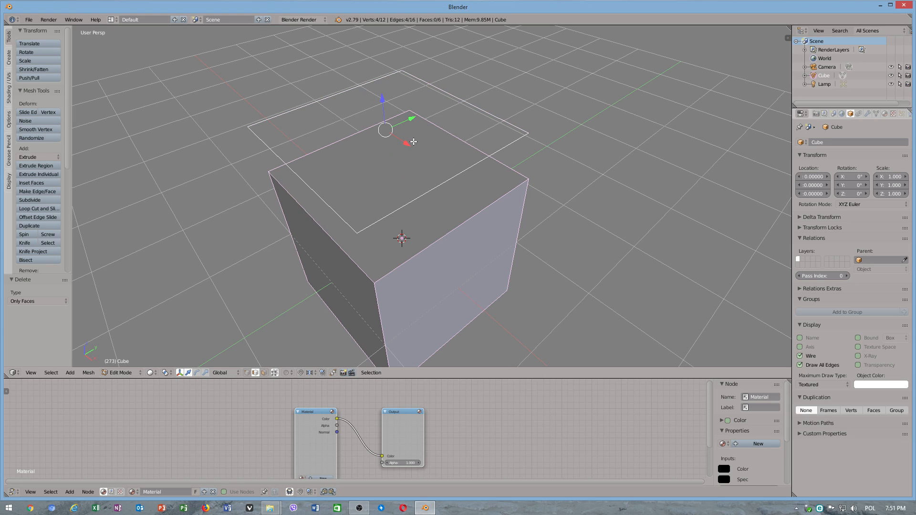
pyautogui.moveTo(155, 334)
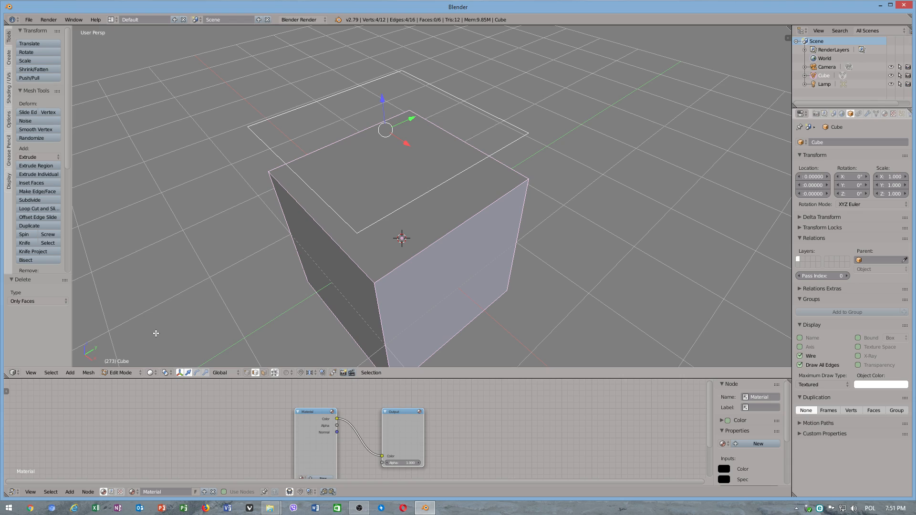
pyautogui.click(88, 373)
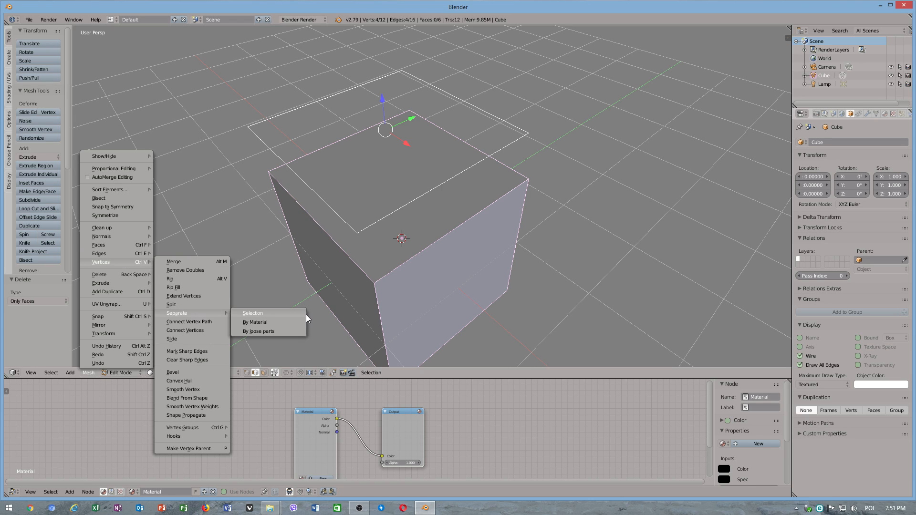
pyautogui.moveTo(279, 314)
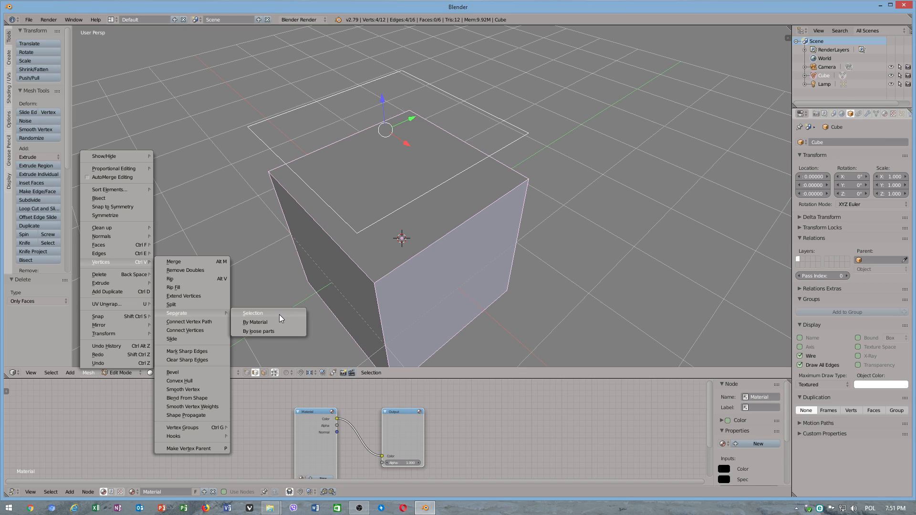
# Separate the selected square outline into its own object, Cube.001
pyautogui.click(253, 313)
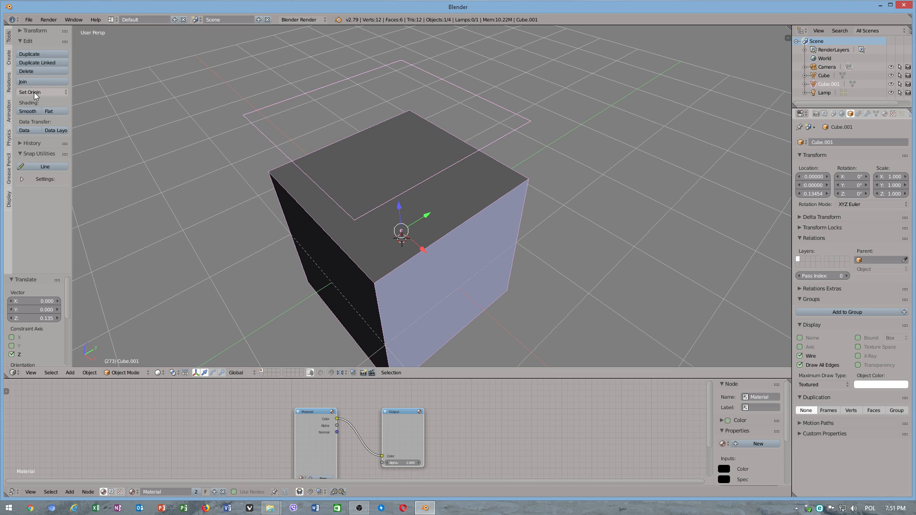
# Set Cube.001's origin to its geometry, centring it on the outline
pyautogui.click(36, 91)
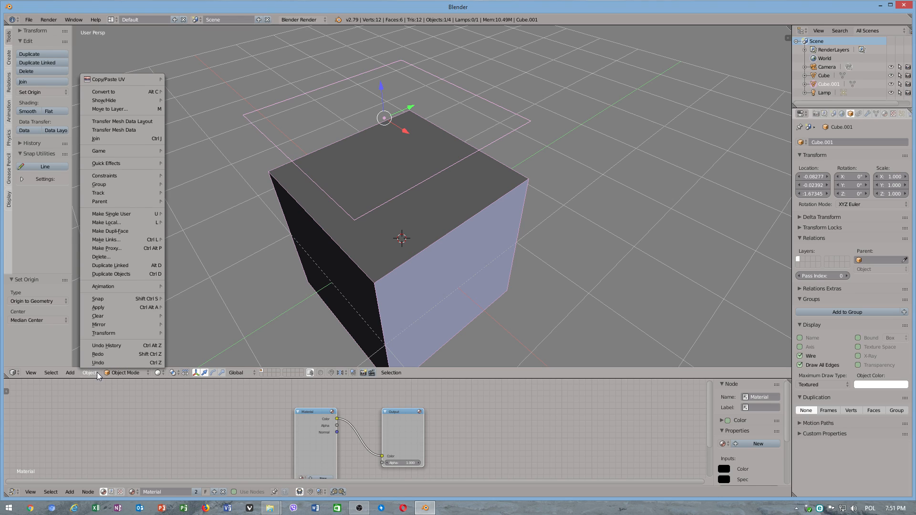
pyautogui.moveTo(119, 92)
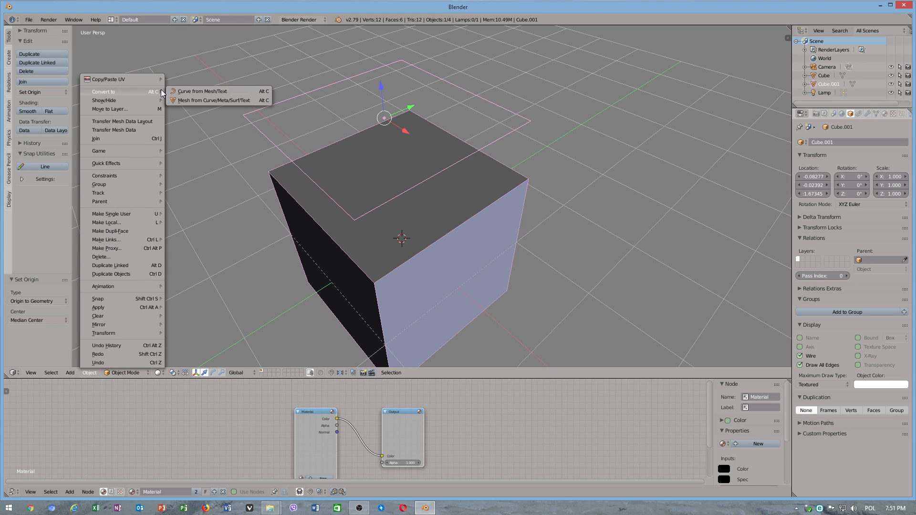
pyautogui.moveTo(205, 100)
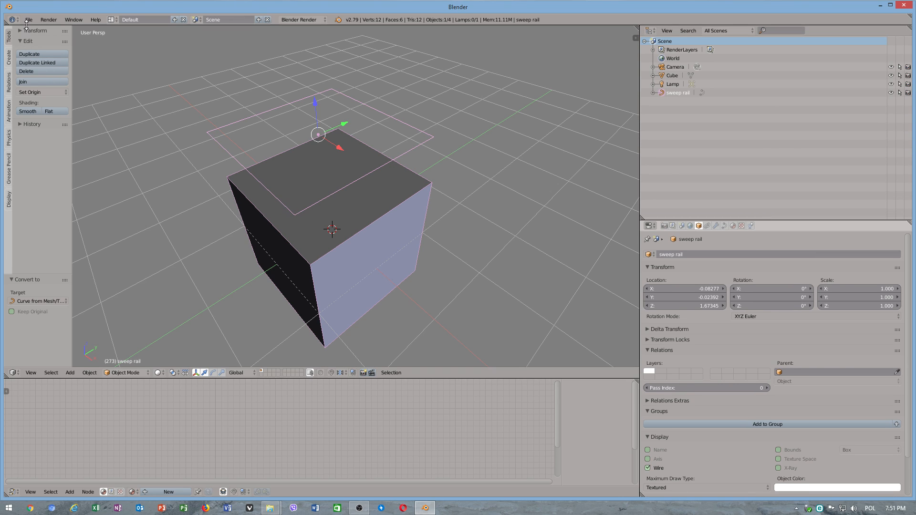
# Create a folder named 'blender 2.79b project' on drive D in File Explorer
pyautogui.click(6, 513)
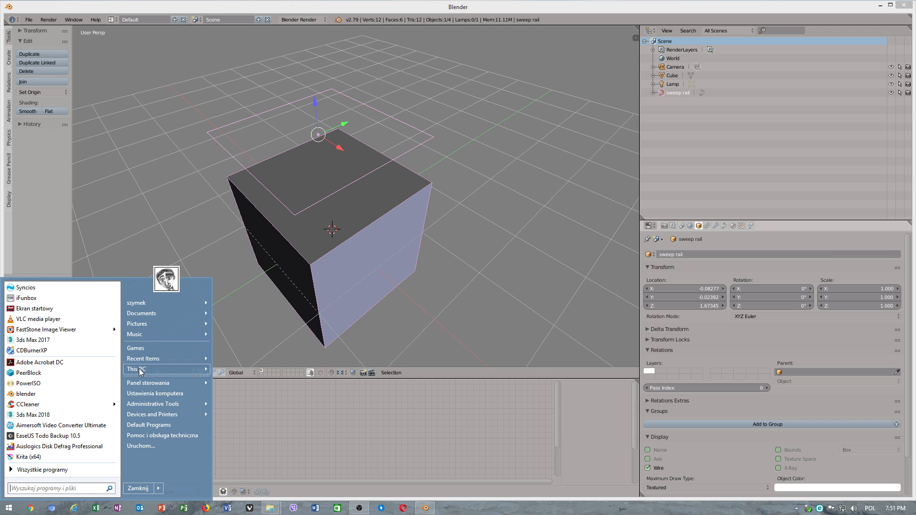
pyautogui.click(136, 369)
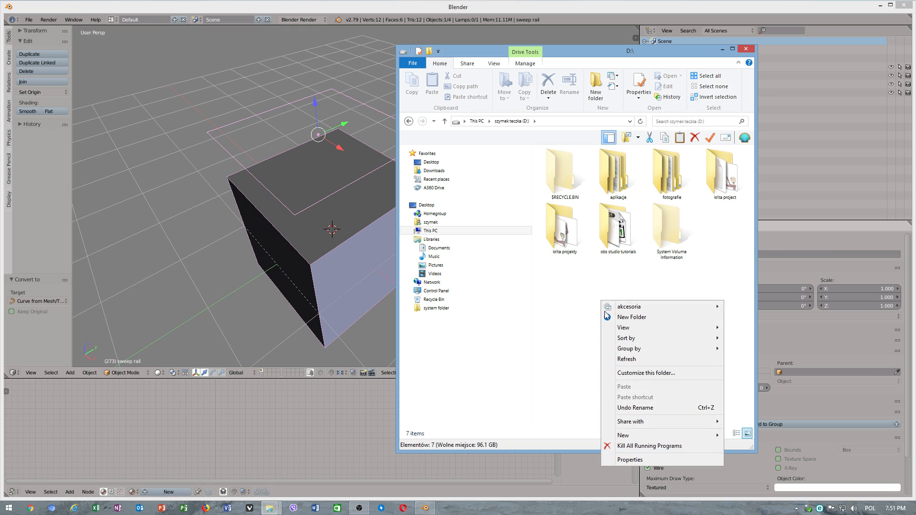
pyautogui.click(632, 317)
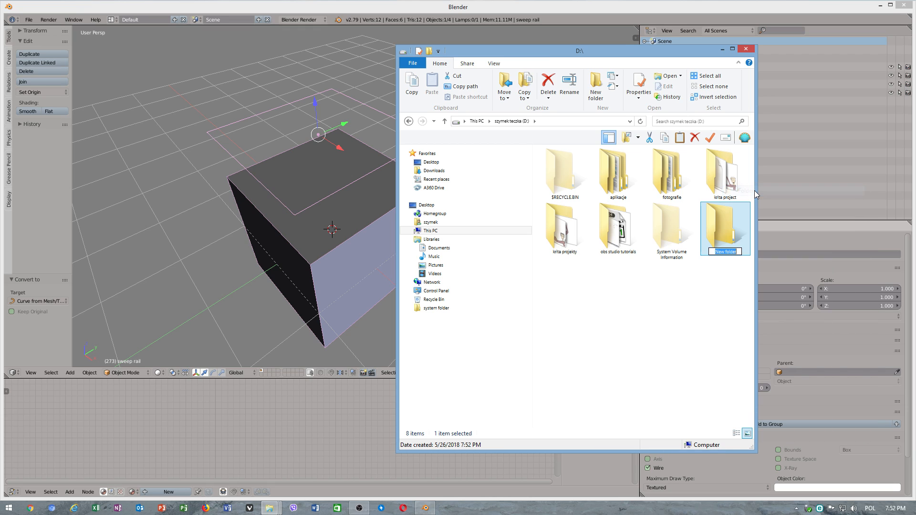
pyautogui.write('blend')
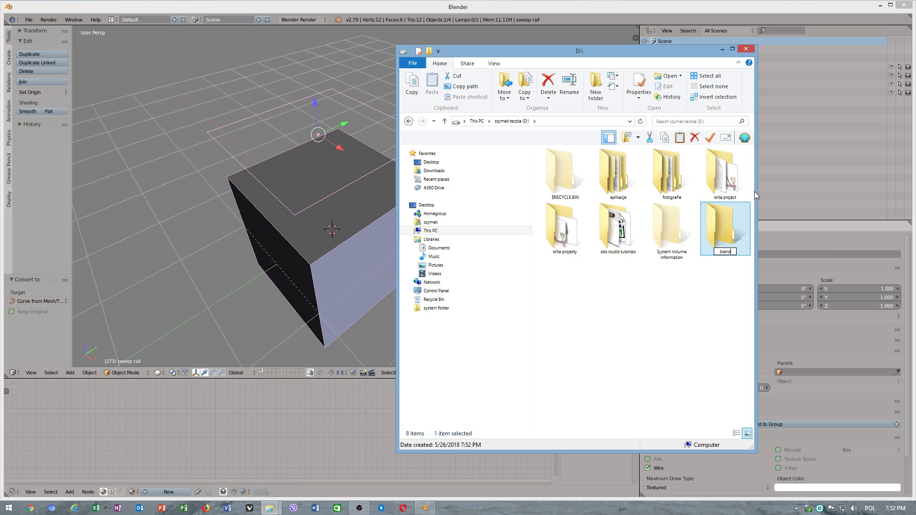
pyautogui.write('blender 2.79b pr')
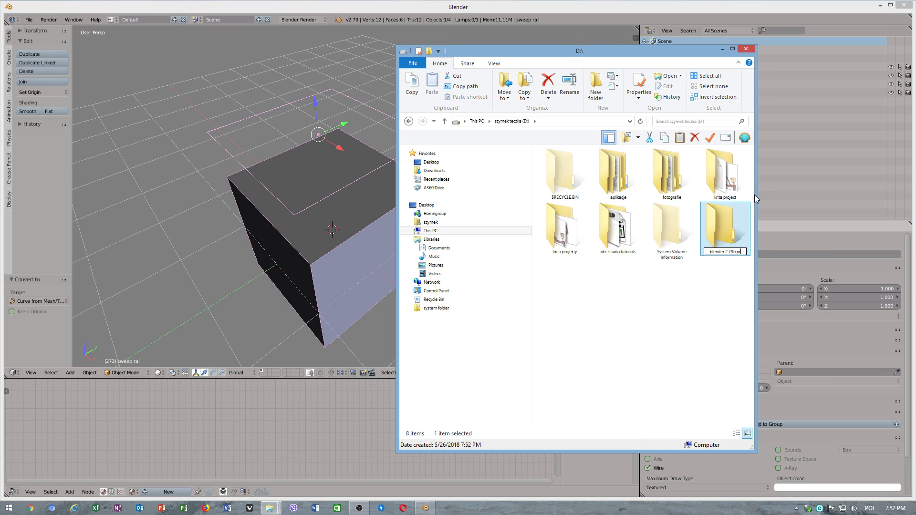
pyautogui.press('Return')
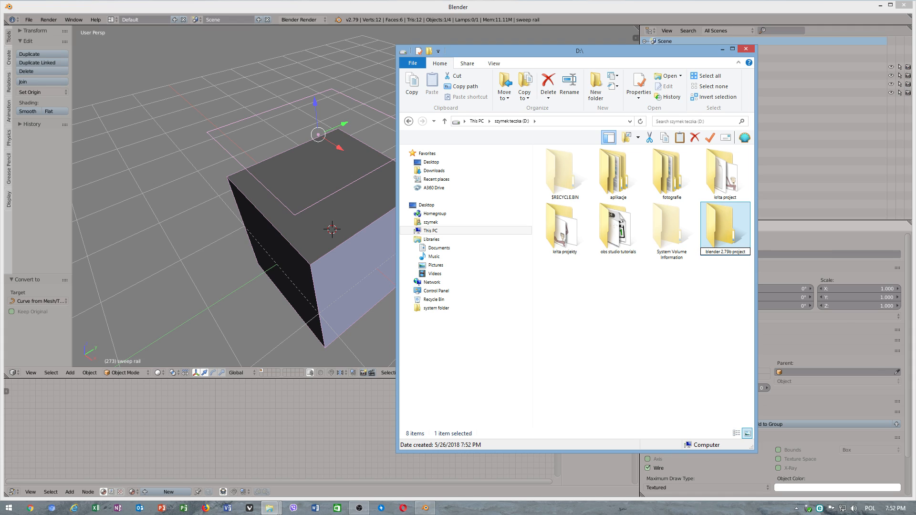
pyautogui.doubleClick(725, 224)
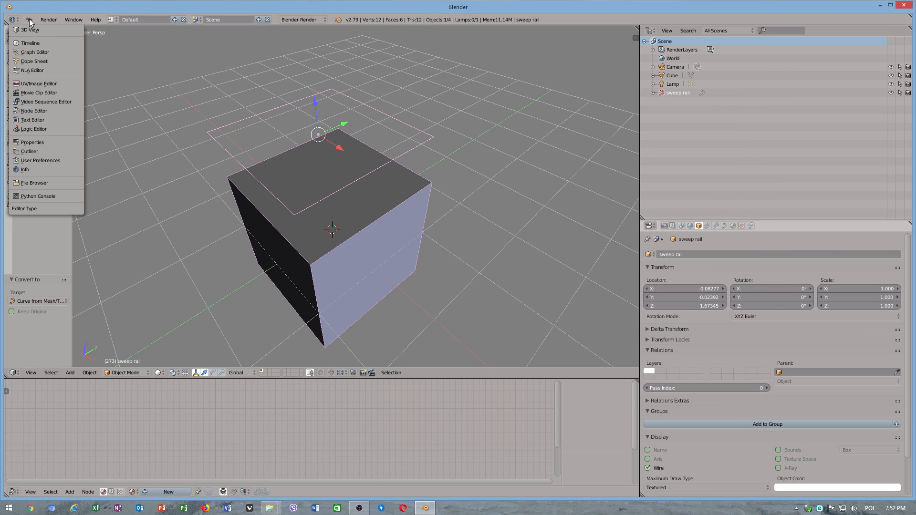
# Save the scene as sweep.blend in D:\blender 2.79b projects
pyautogui.click(30, 20)
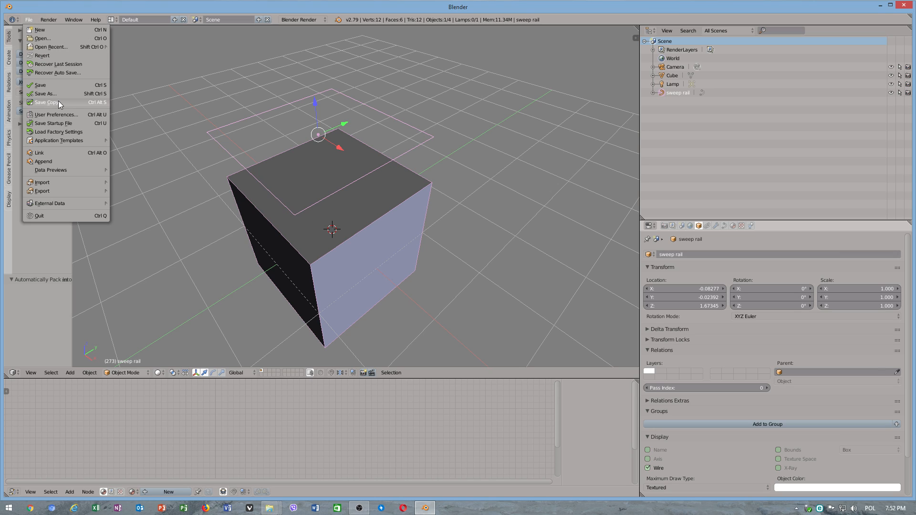
pyautogui.click(47, 102)
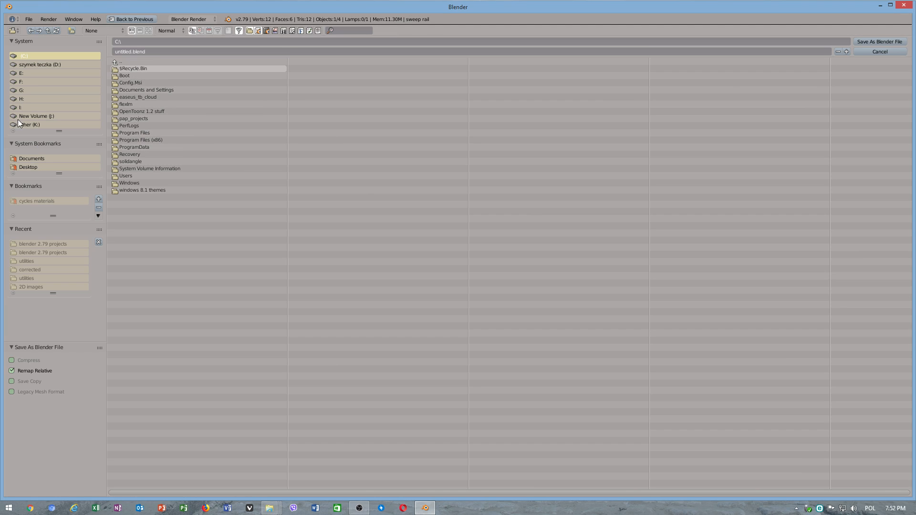
pyautogui.click(38, 61)
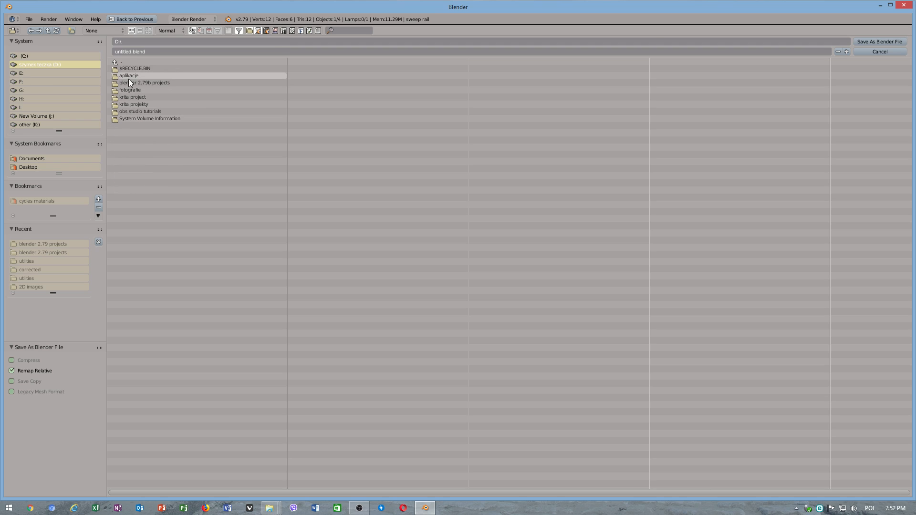
pyautogui.doubleClick(145, 83)
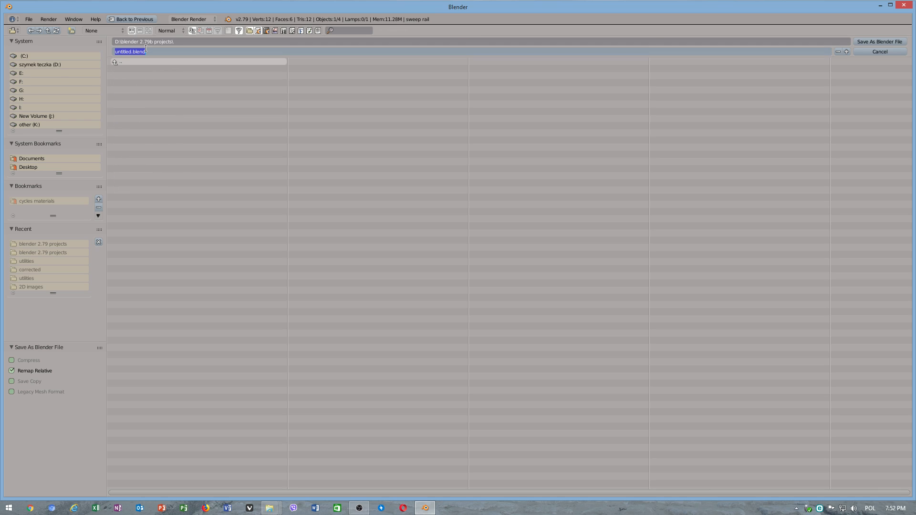
pyautogui.write('sweep')
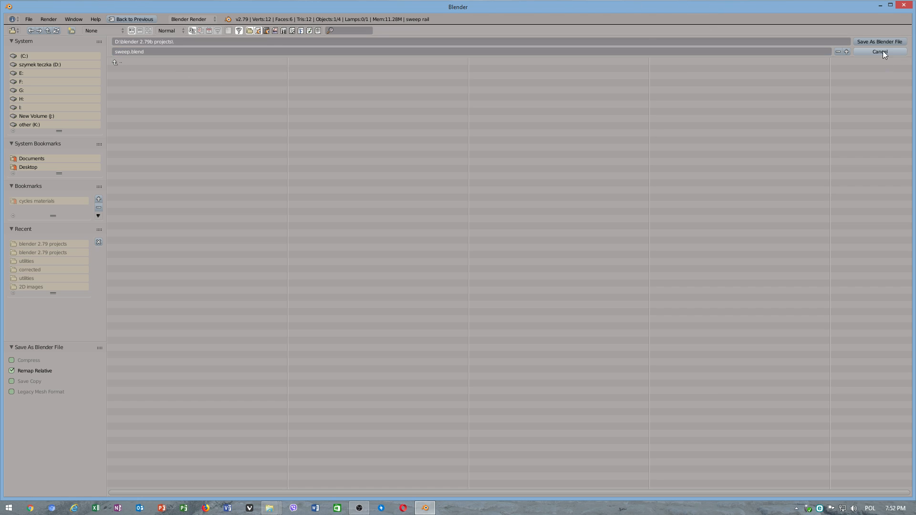
pyautogui.click(879, 52)
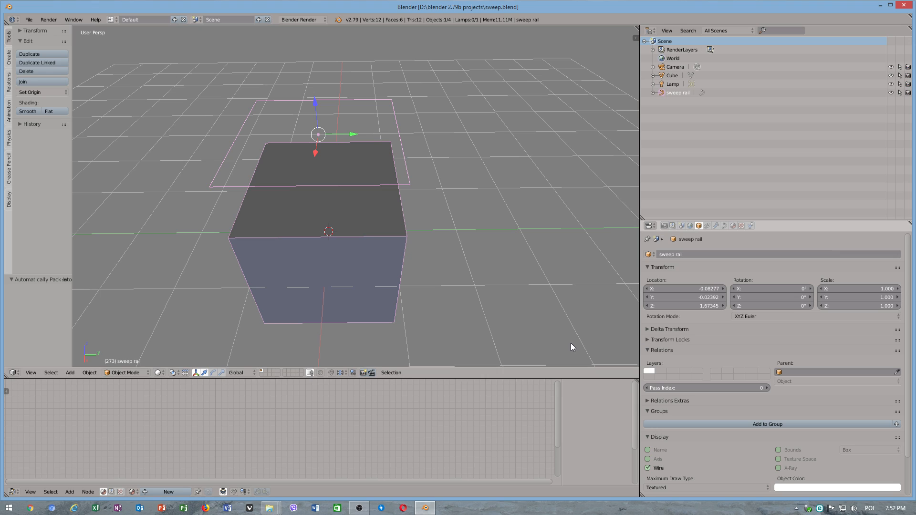
# Show the properties sidebar and move the copied cube beside the original
pyautogui.press('N')
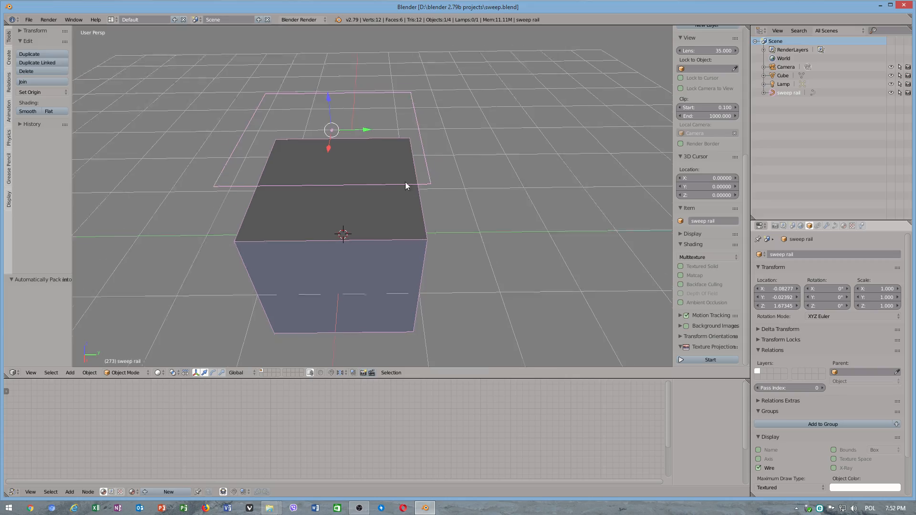
pyautogui.moveTo(406, 185); pyautogui.dragTo(364, 227)
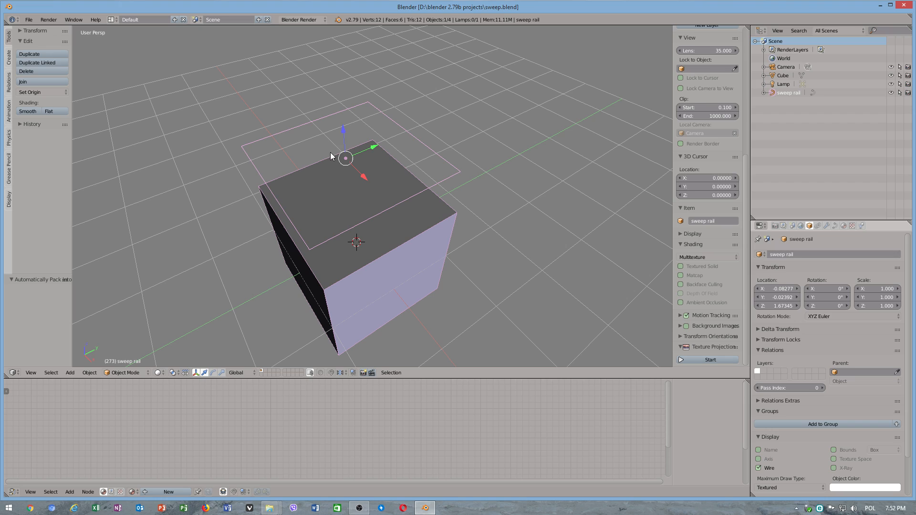
pyautogui.moveTo(344, 158); pyautogui.dragTo(245, 52)
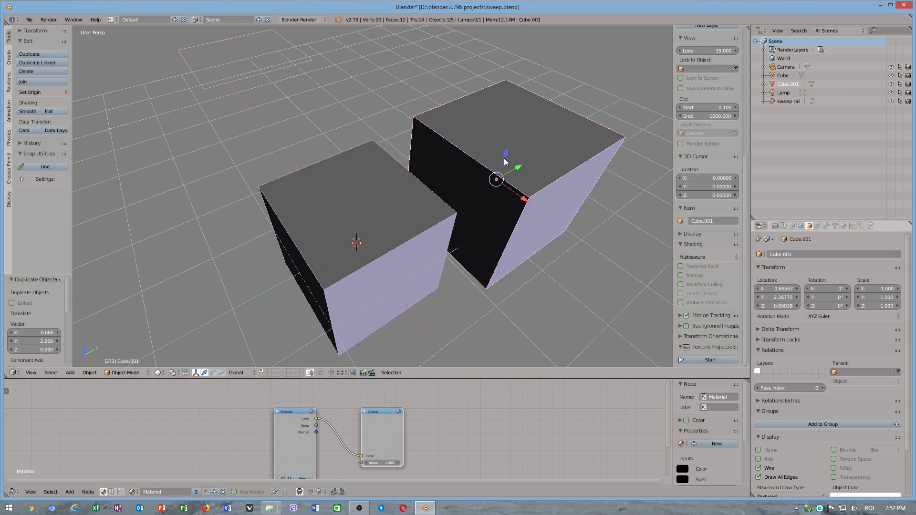
# Send the original cube to another layer and start renaming the duplicate 'shape profile'
pyautogui.click(360, 245)
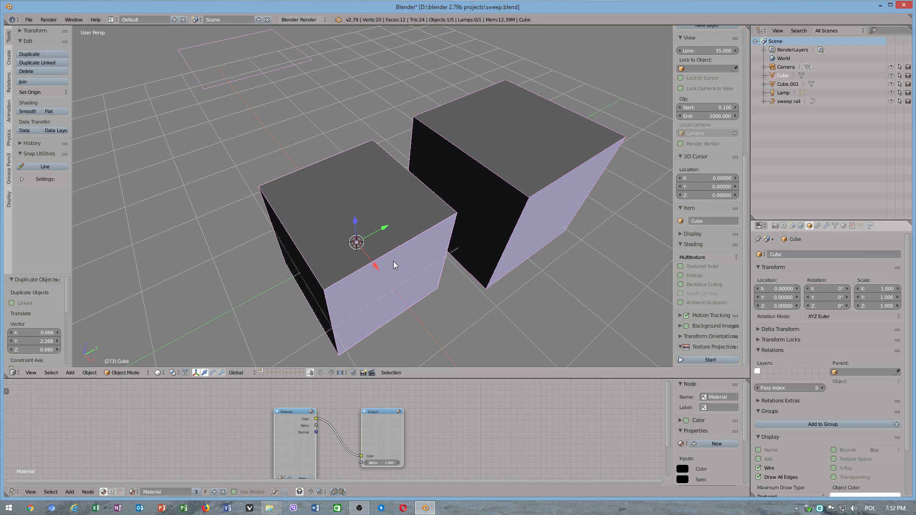
pyautogui.press('M')
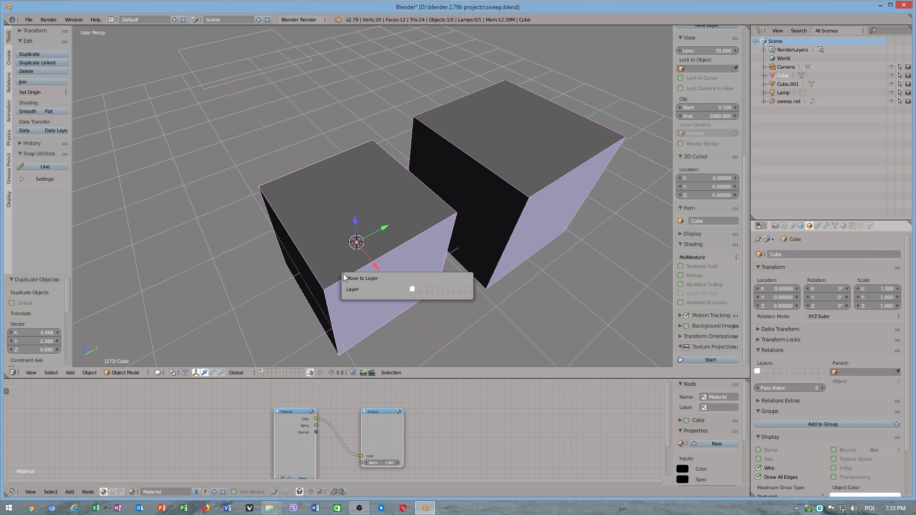
pyautogui.moveTo(417, 290)
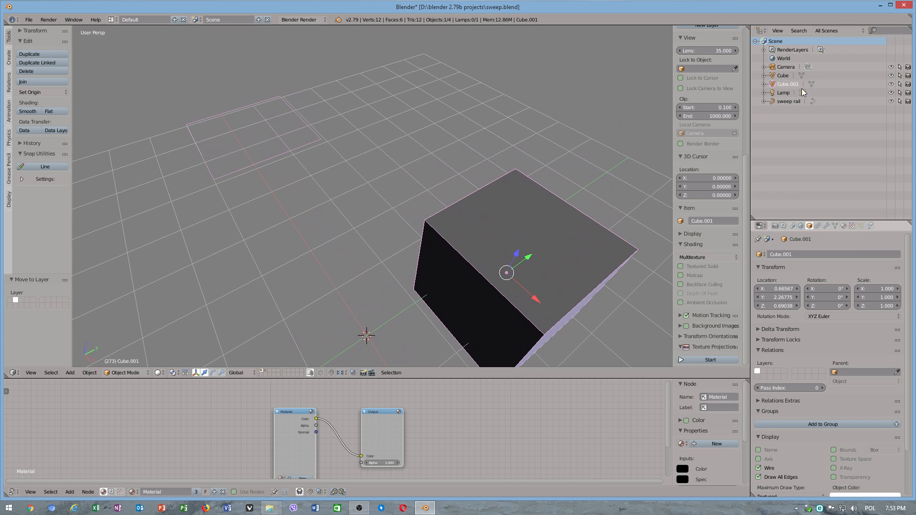
pyautogui.doubleClick(787, 84)
pyautogui.write('shape profile')
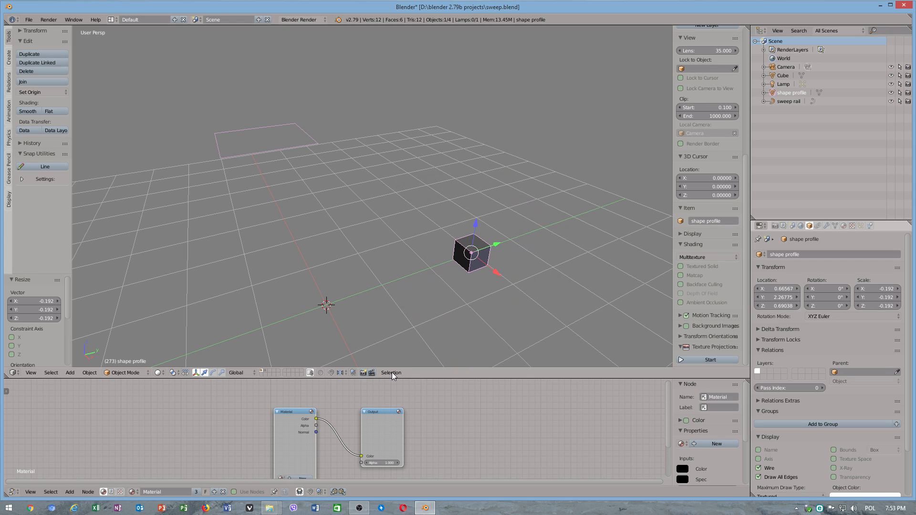
pyautogui.moveTo(474, 262)
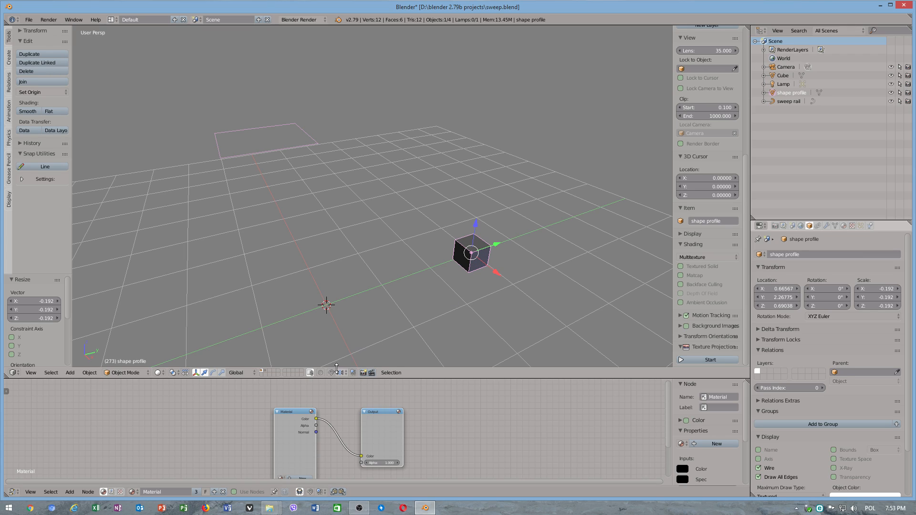
# Choose a snap element and move the shape profile cube onto the sweep rail
pyautogui.click(332, 373)
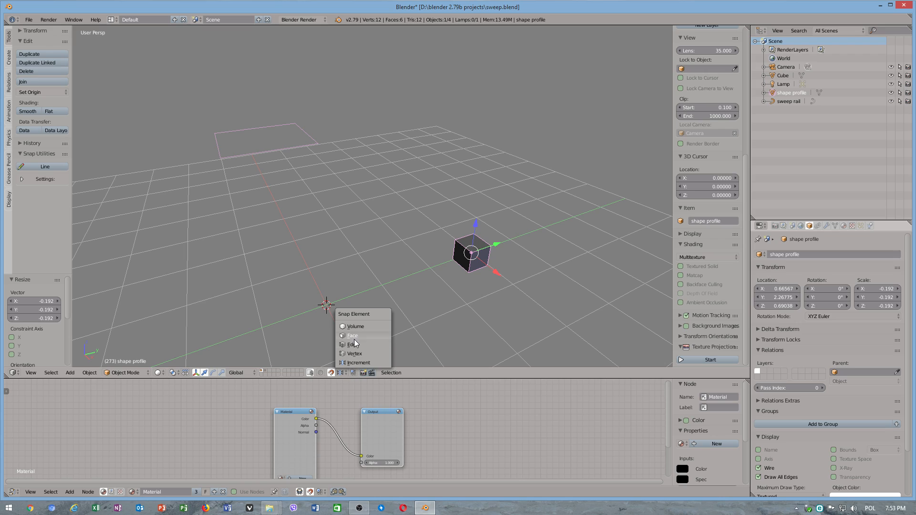
pyautogui.click(353, 336)
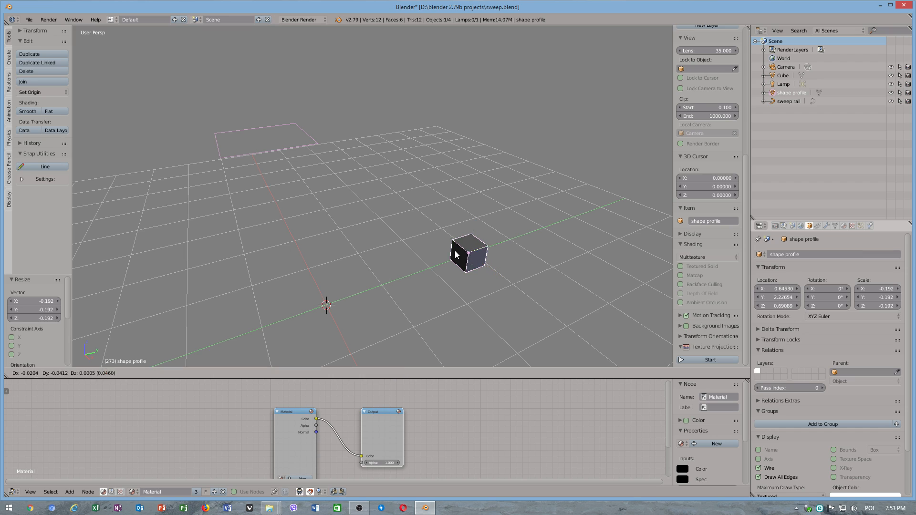
pyautogui.moveTo(467, 254); pyautogui.dragTo(318, 142)
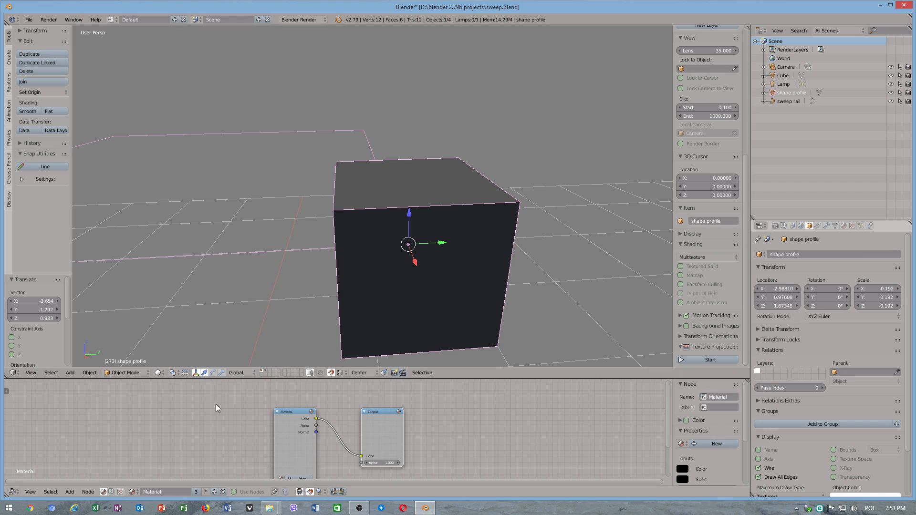
pyautogui.press('Tab')
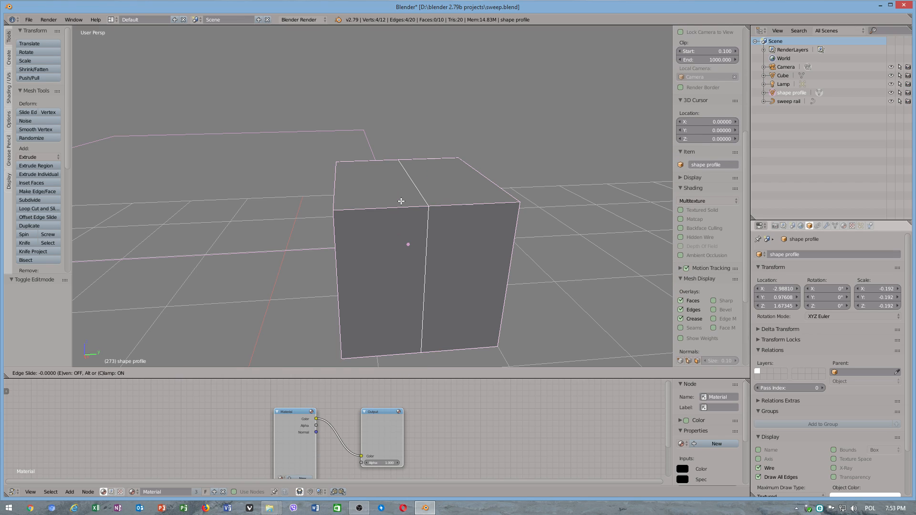
# Add a vertical loop cut and bend the top edges down into a curved slope
pyautogui.click(402, 201)
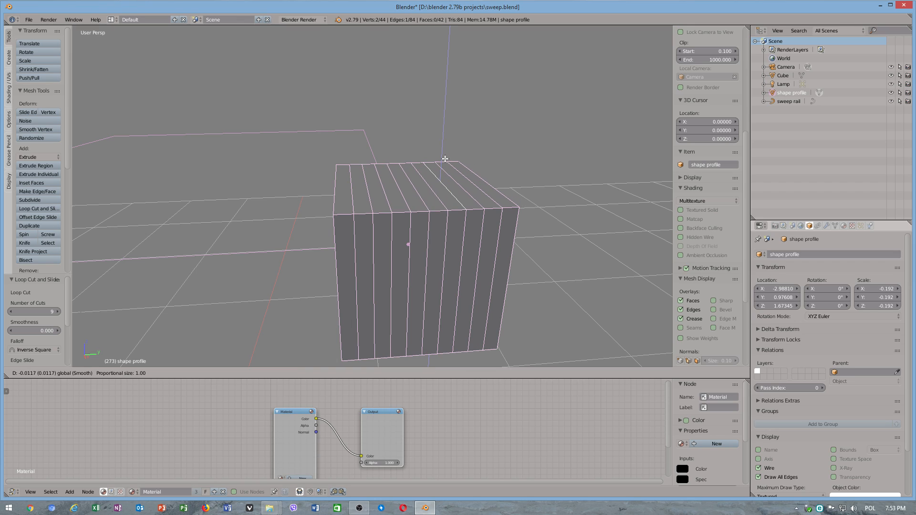
pyautogui.moveTo(443, 153)
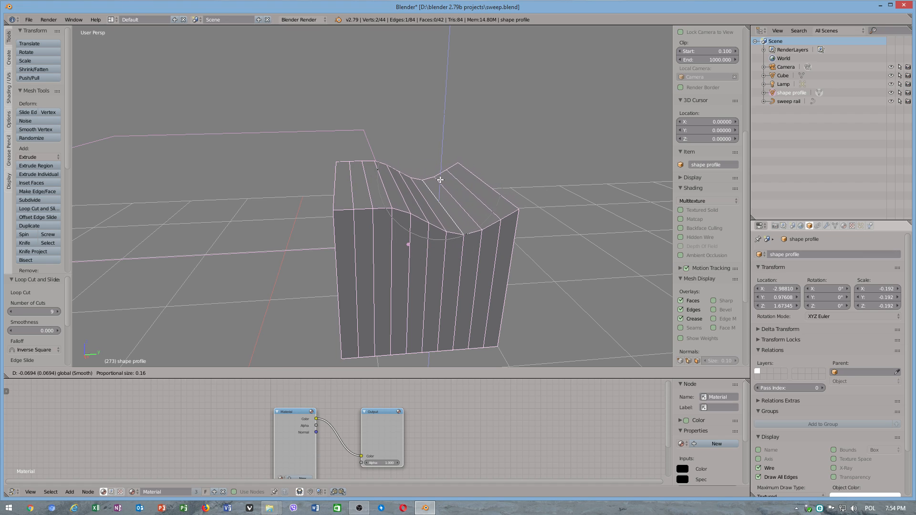
pyautogui.moveTo(440, 179); pyautogui.dragTo(487, 211)
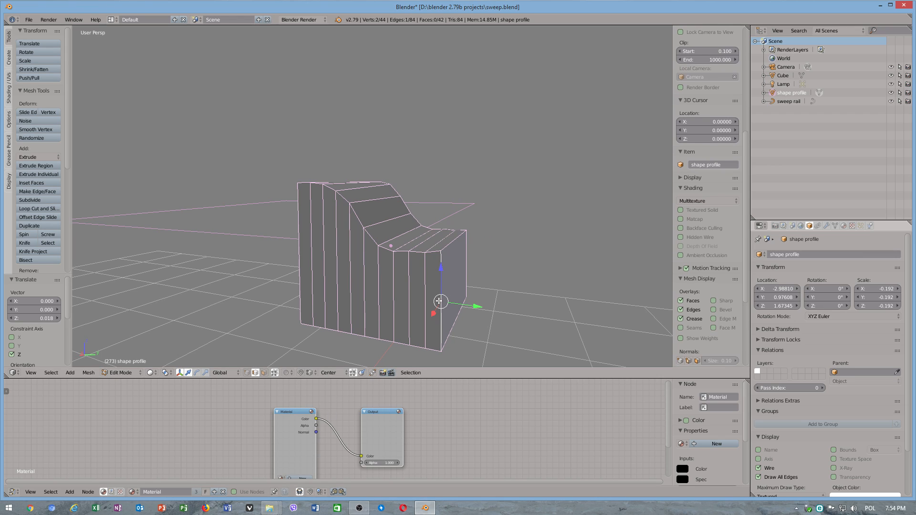
# Add horizontal loop cuts, extrude the lower faces into a wider base, and select faces to remove
pyautogui.click(37, 208)
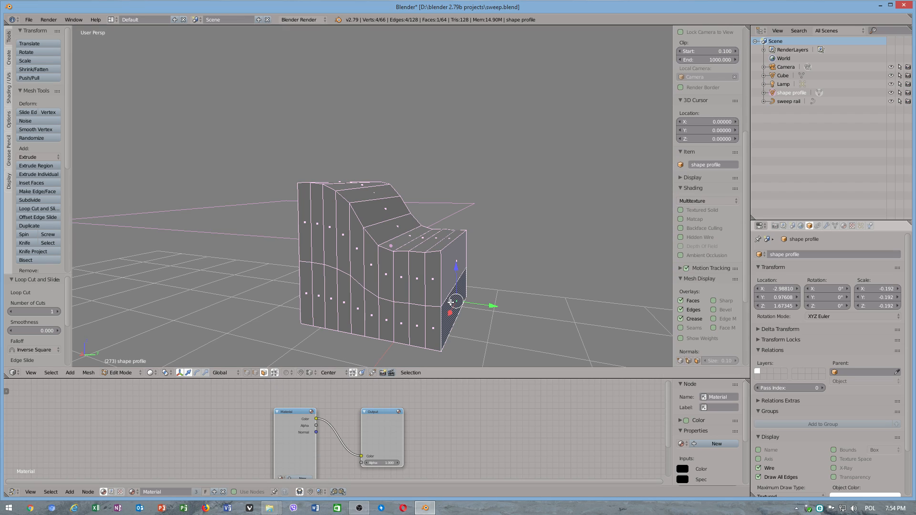
pyautogui.moveTo(453, 301); pyautogui.dragTo(479, 298)
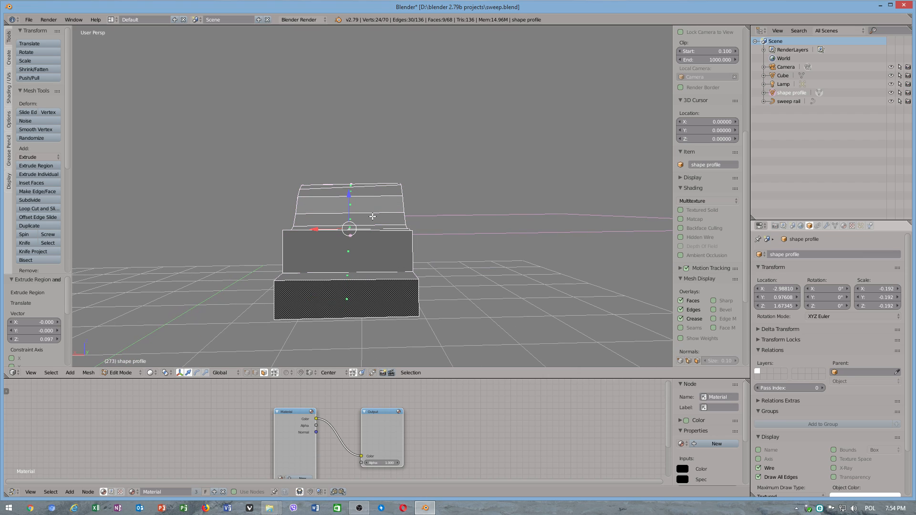
pyautogui.moveTo(372, 217); pyautogui.dragTo(368, 244)
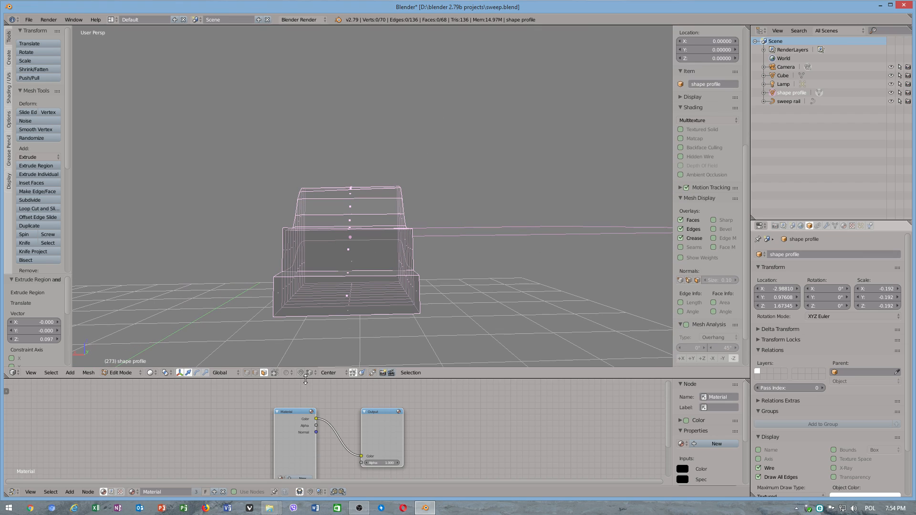
pyautogui.moveTo(333, 104); pyautogui.dragTo(392, 192)
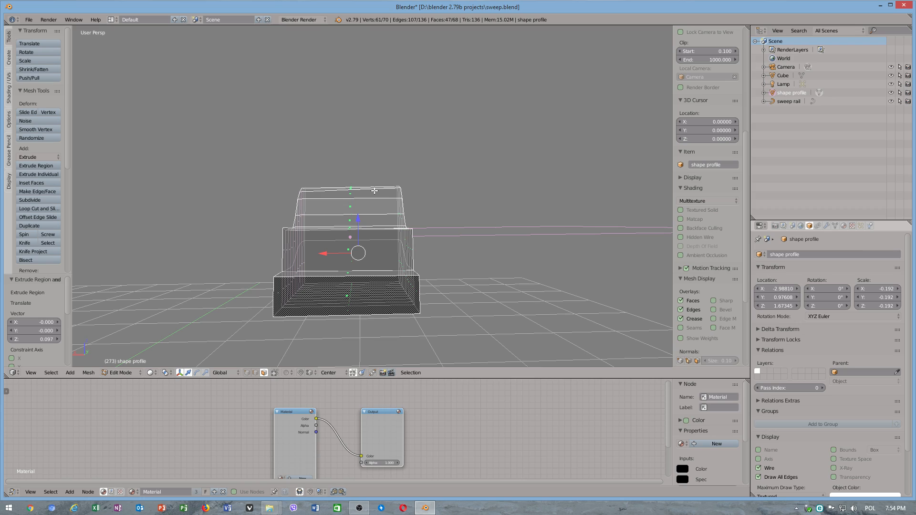
# Delete the profile block's faces in side view, keeping only its edge outline
pyautogui.press('X')
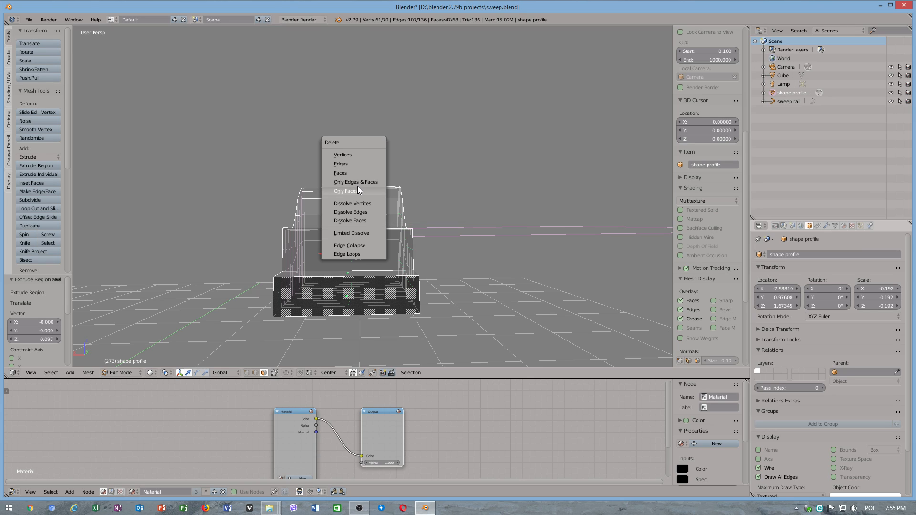
pyautogui.moveTo(356, 182)
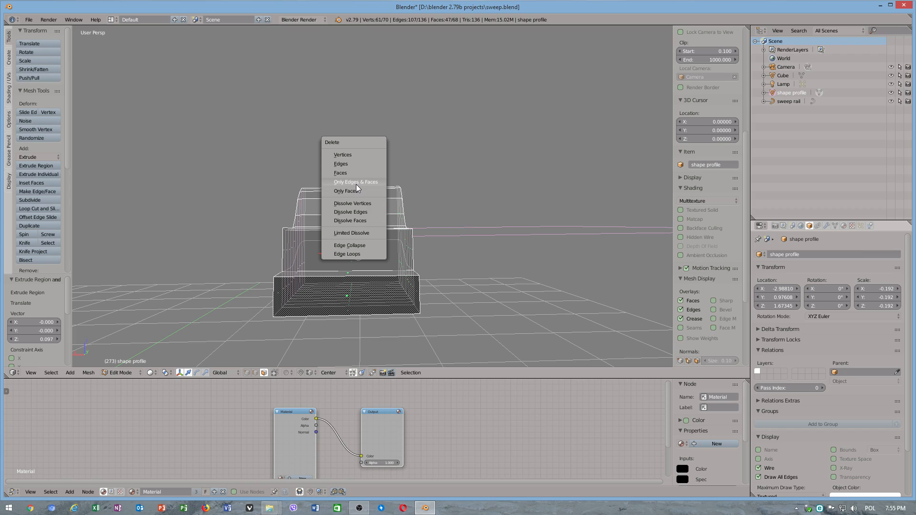
pyautogui.moveTo(354, 191)
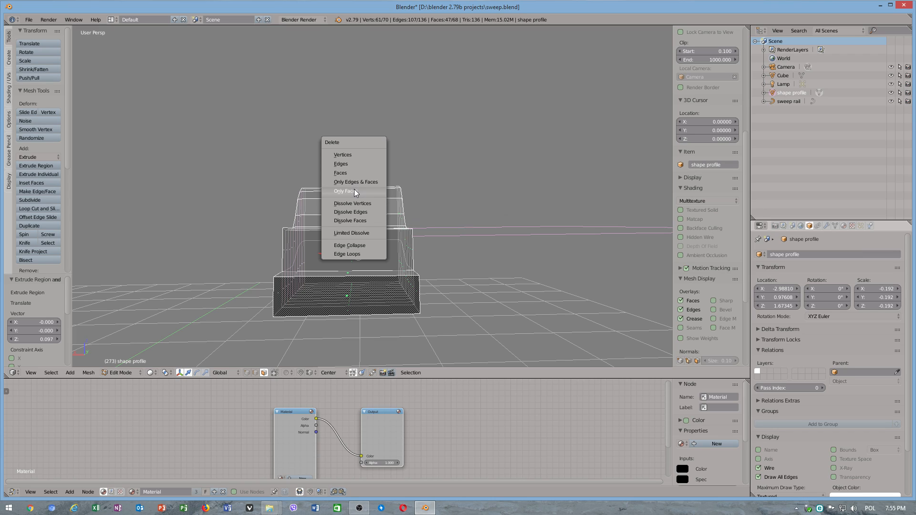
pyautogui.moveTo(347, 173)
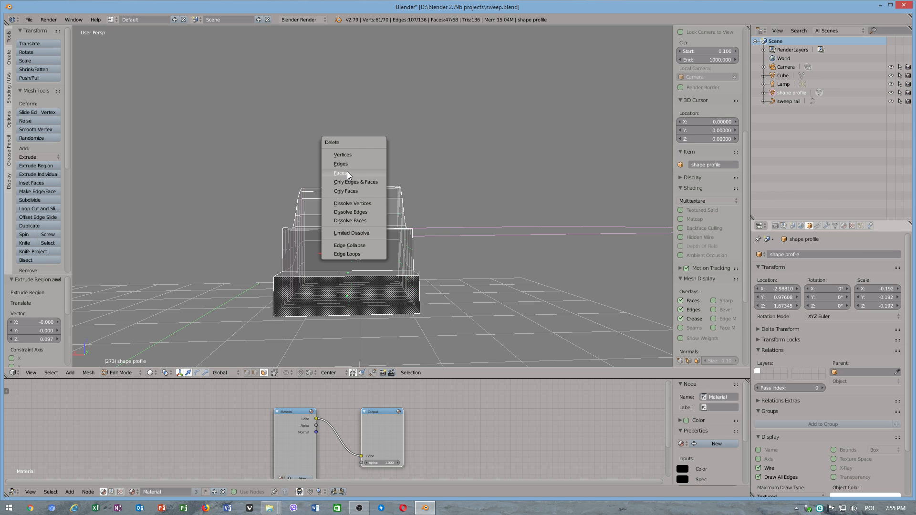
pyautogui.click(340, 173)
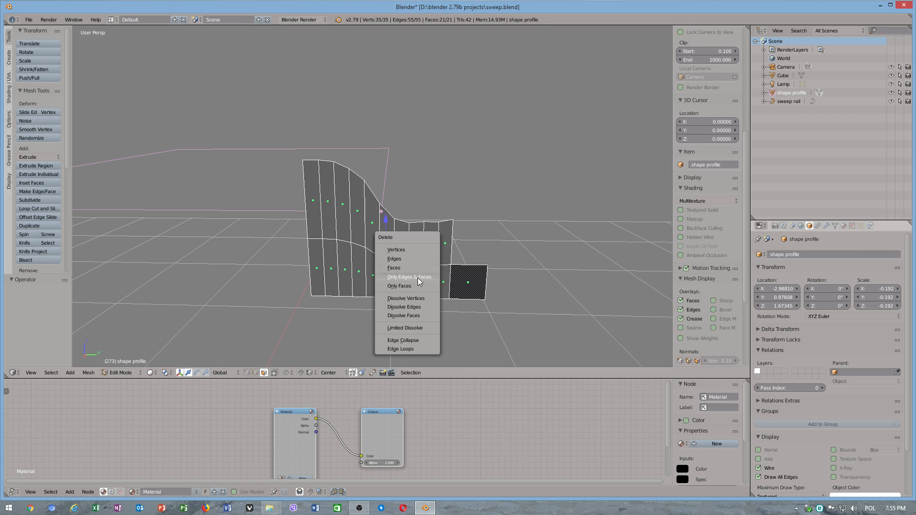
pyautogui.click(399, 286)
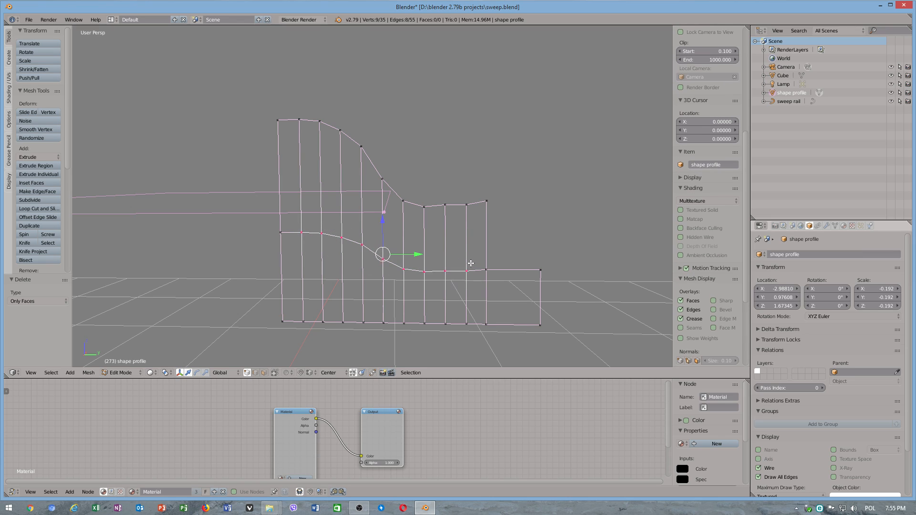
# Delete the inner grid vertices and the small lower rectangle from the shape profile
pyautogui.press('X')
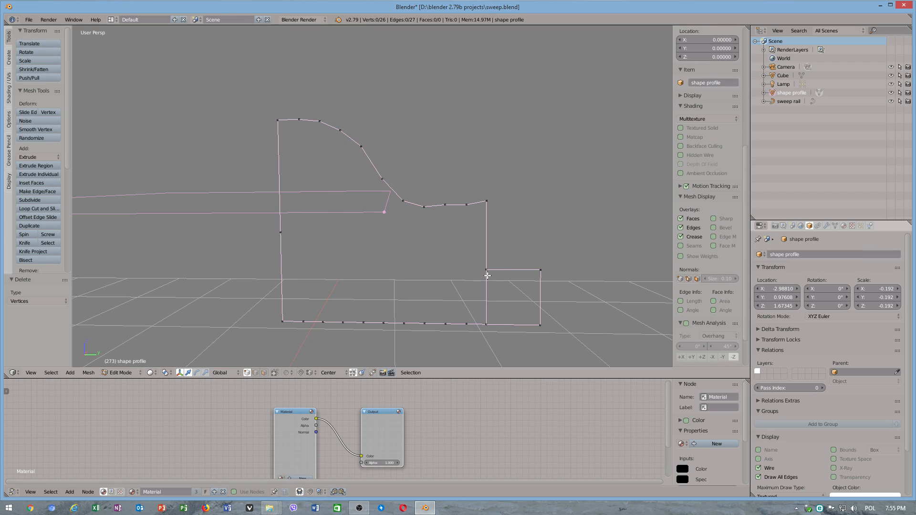
pyautogui.moveTo(382, 233)
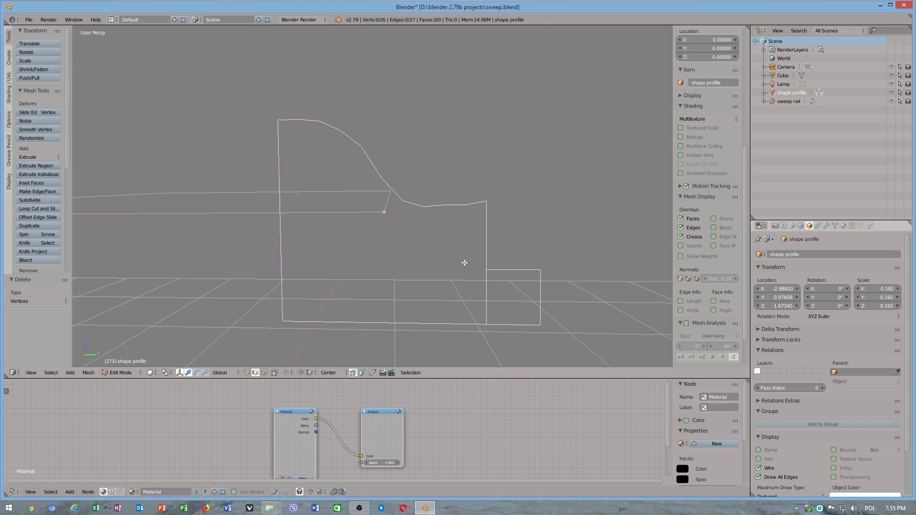
pyautogui.press('X')
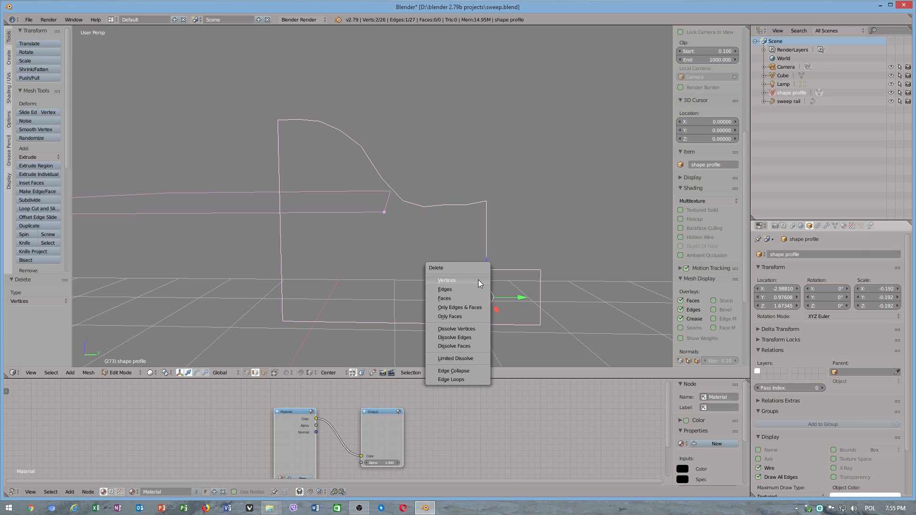
pyautogui.click(444, 289)
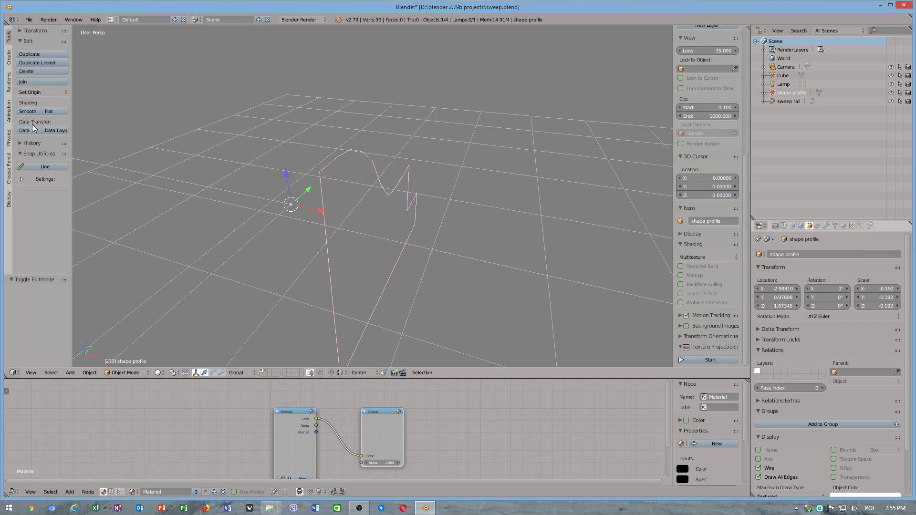
# Set the profile's origin to its geometry and convert the outline into a curve
pyautogui.click(29, 92)
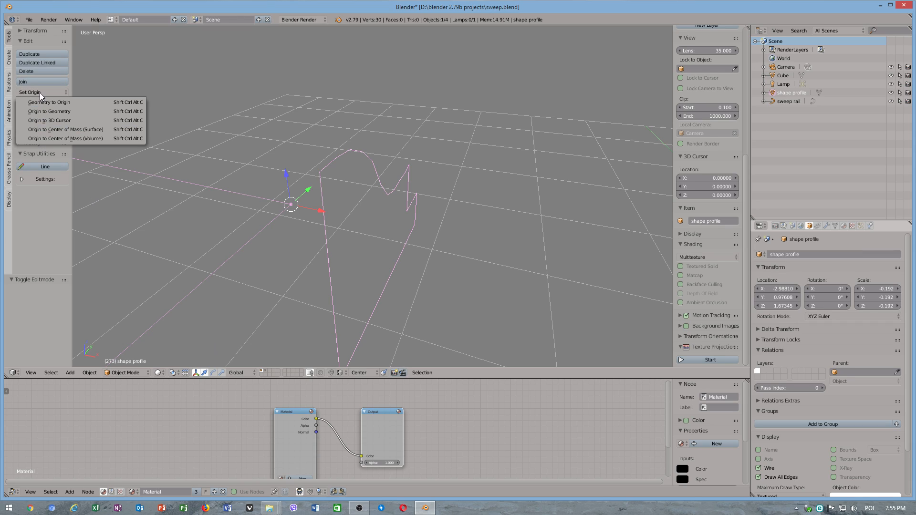
pyautogui.click(49, 111)
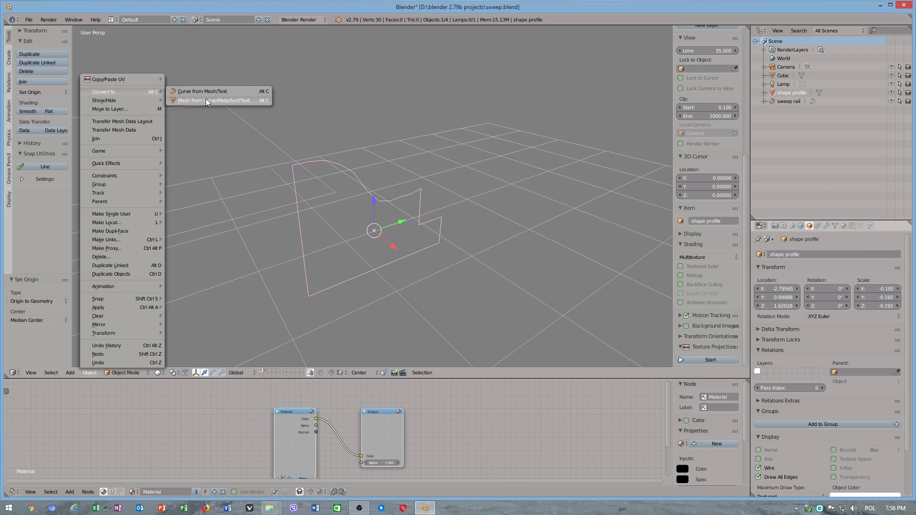
pyautogui.click(209, 91)
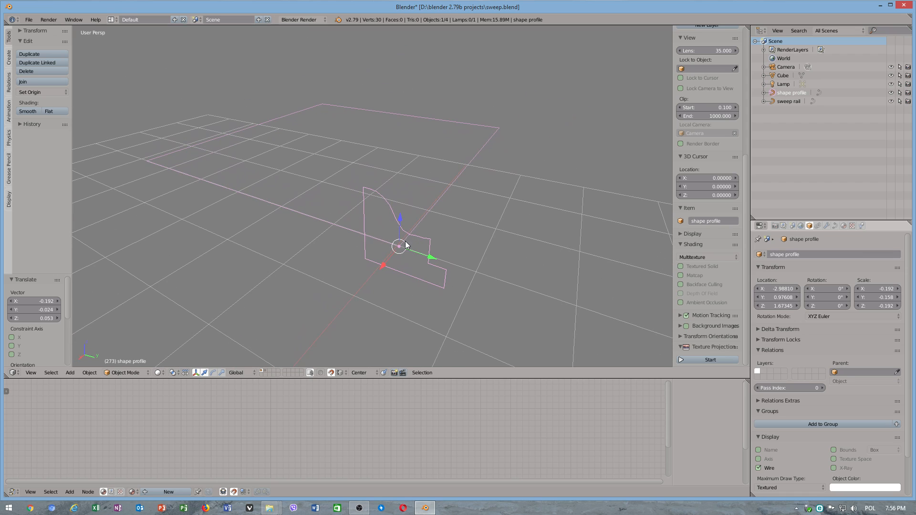
# Set the sweep rail's Geometry Bevel Object to 'shape profile'
pyautogui.click(789, 101)
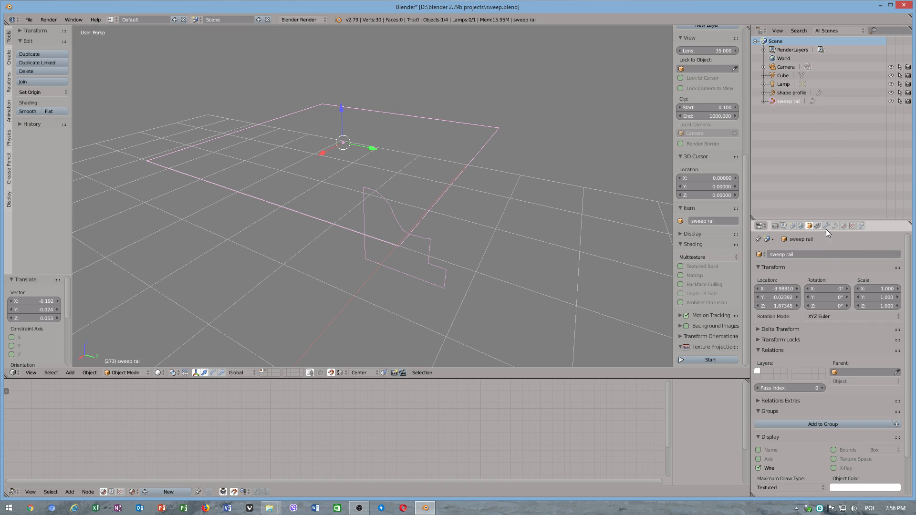
pyautogui.click(836, 225)
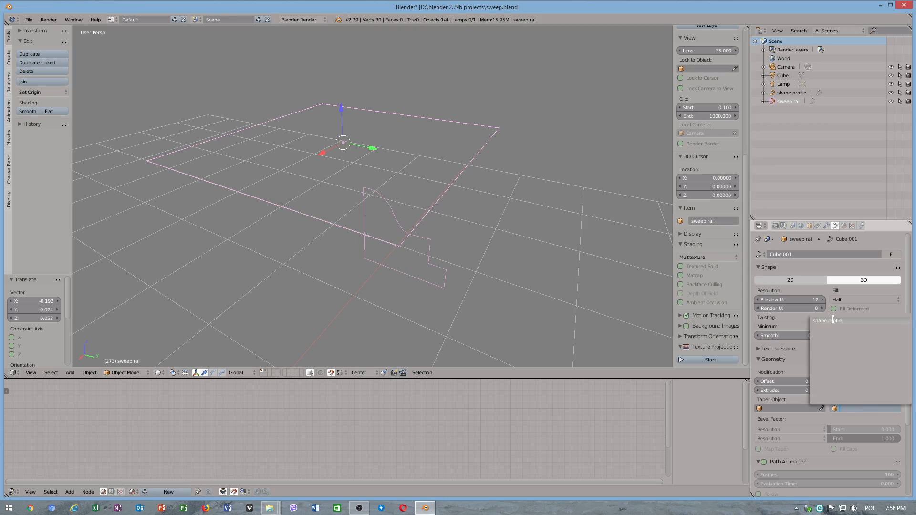
pyautogui.click(826, 321)
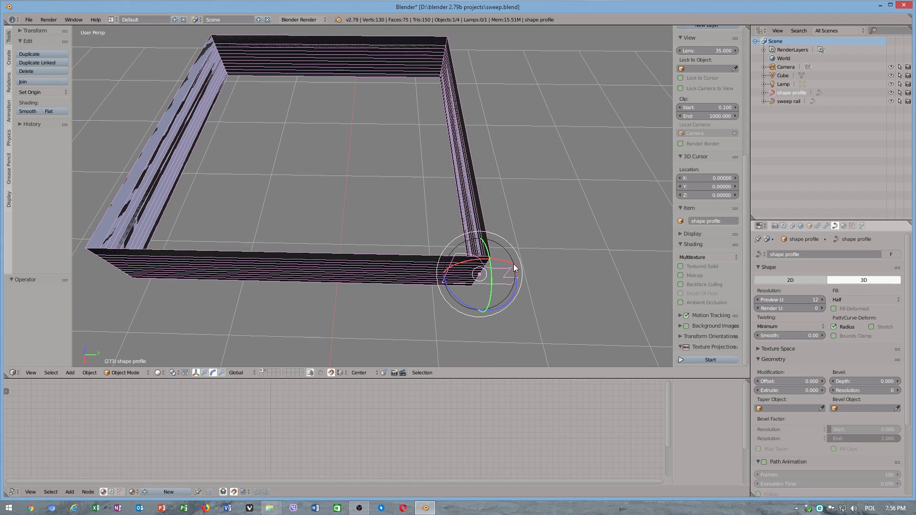
# Rotate the shape profile in Edit Mode and set Twisting Smooth to 0.60
pyautogui.press('Tab')
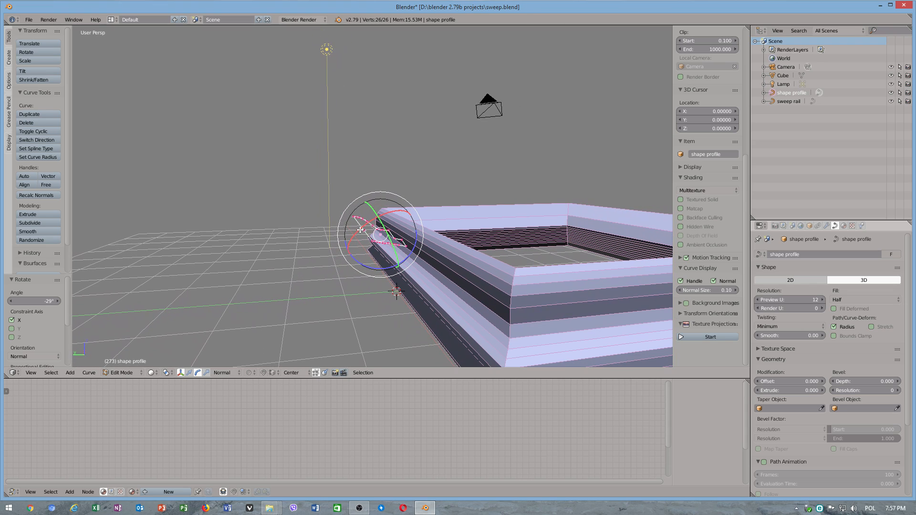
pyautogui.moveTo(380, 233); pyautogui.dragTo(398, 222)
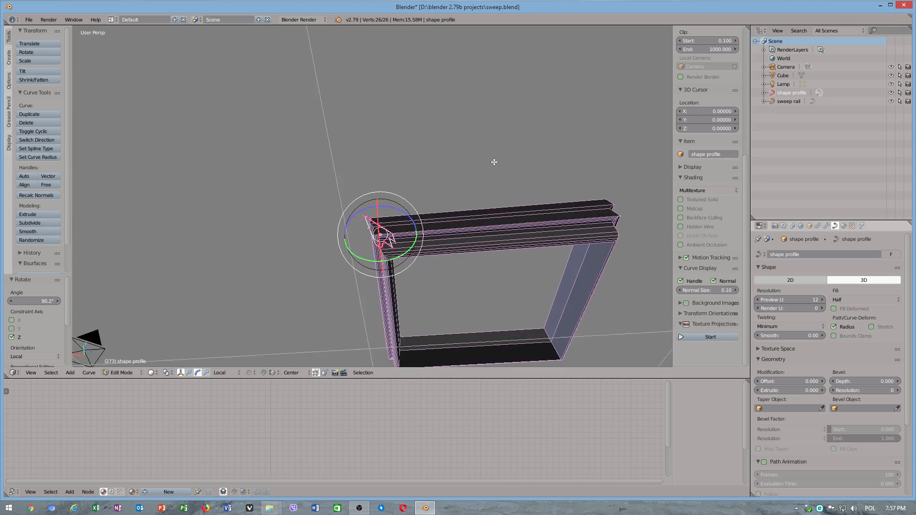
pyautogui.moveTo(494, 162); pyautogui.dragTo(420, 246)
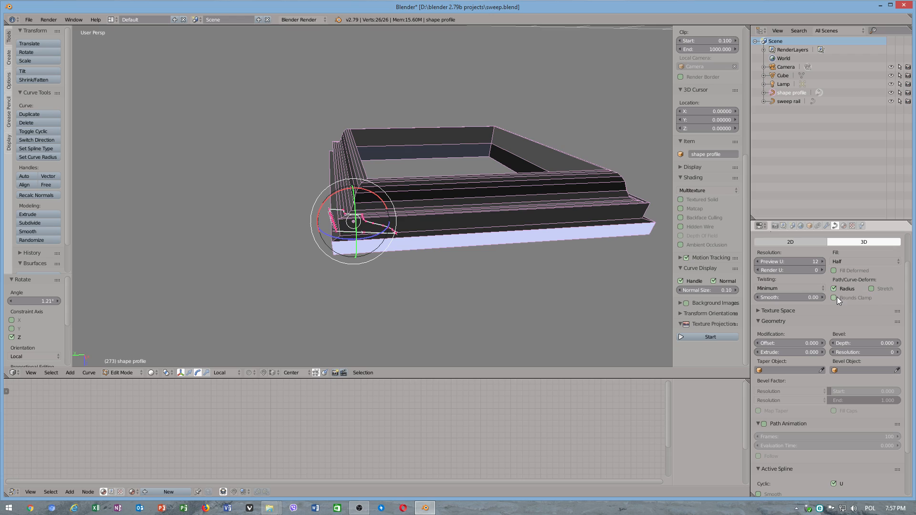
pyautogui.scroll(-3)
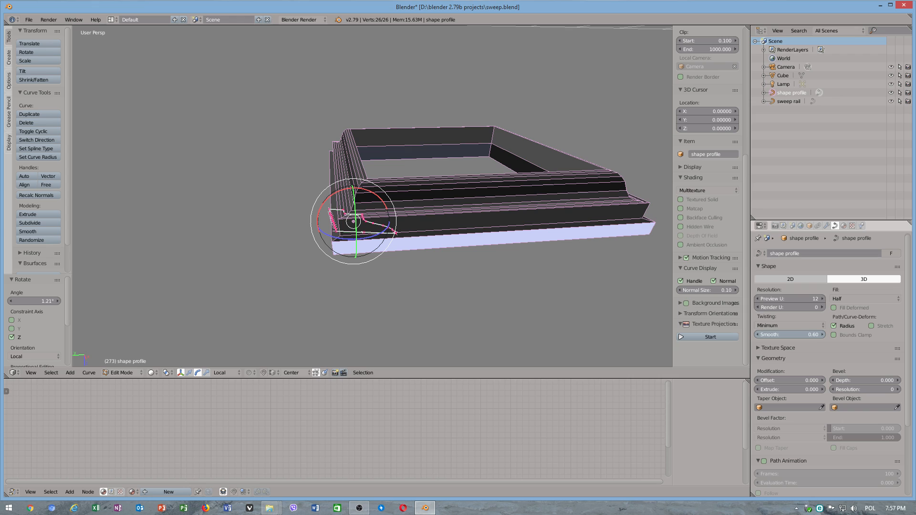
pyautogui.click(865, 279)
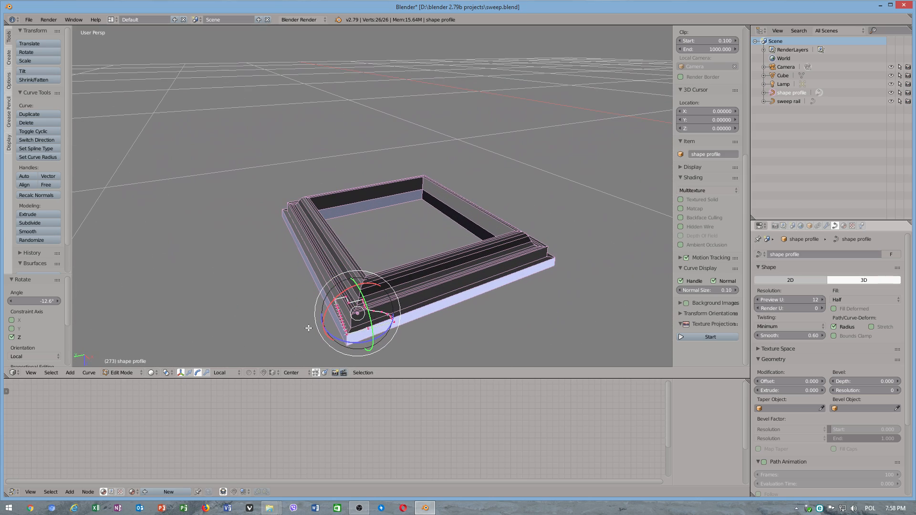
# Convert the sweep rail curve into a mesh using Mesh from Curve/Meta/Surf/Text
pyautogui.click(168, 373)
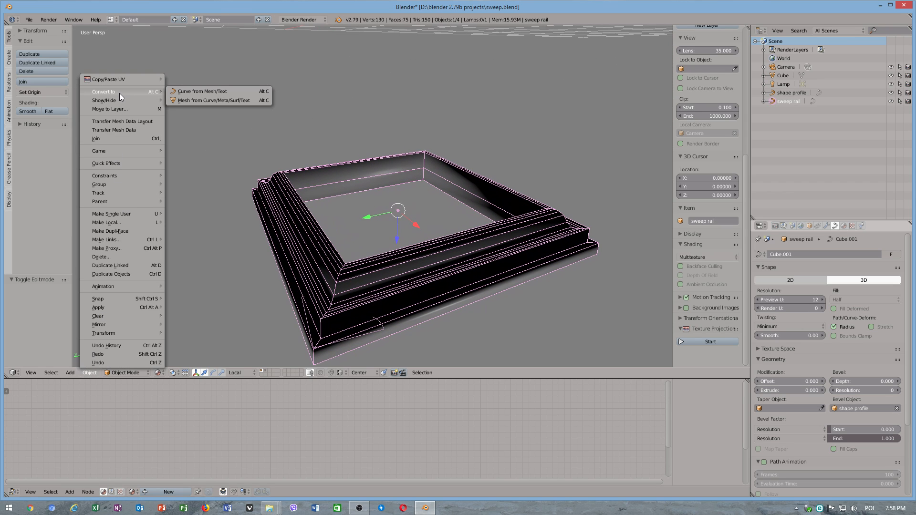
pyautogui.moveTo(213, 100)
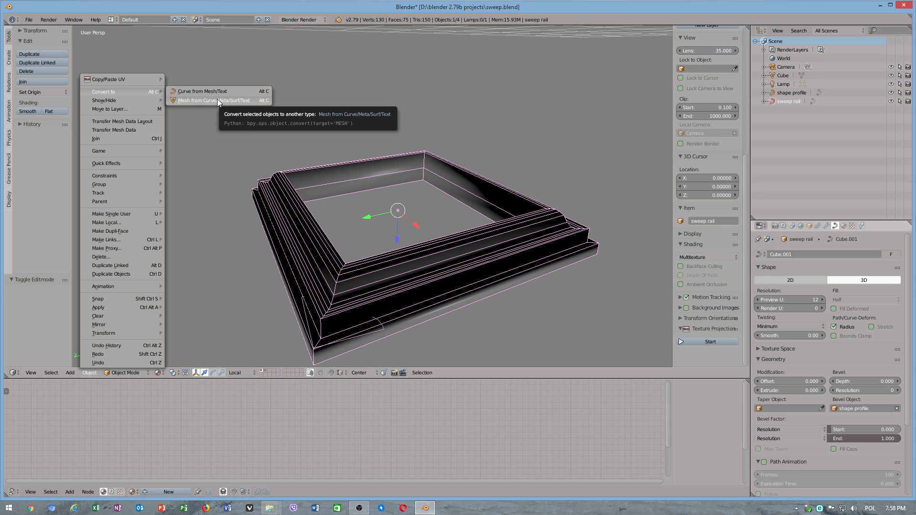
pyautogui.click(213, 100)
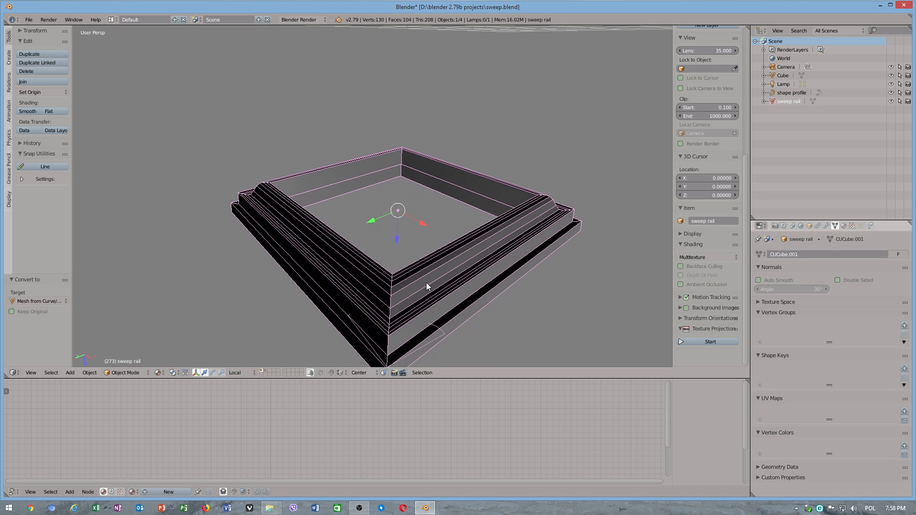
pyautogui.click(793, 93)
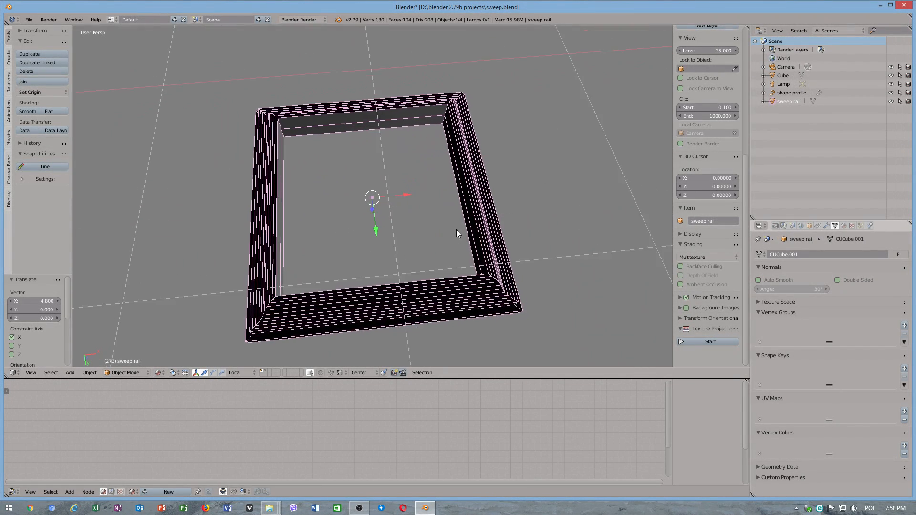
# Add a Sun lamp to the scene from the Add > Lamp menu
pyautogui.click(69, 373)
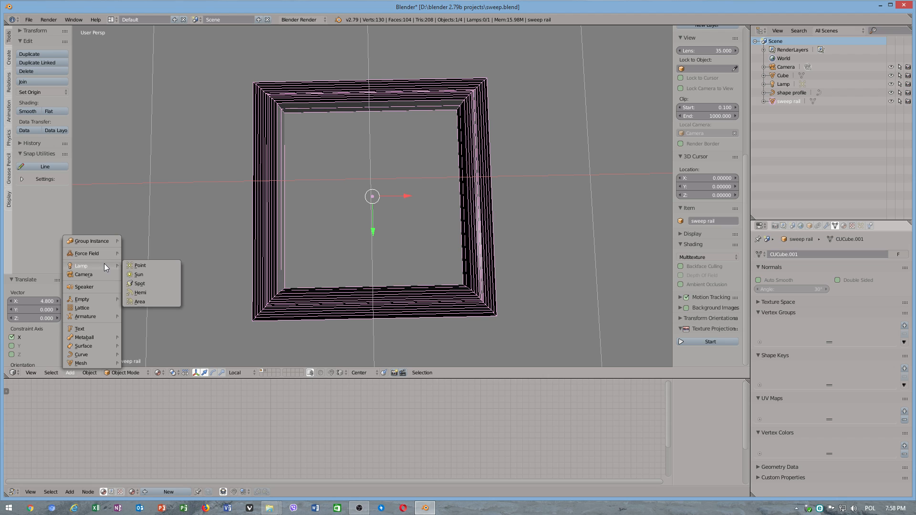
pyautogui.click(138, 275)
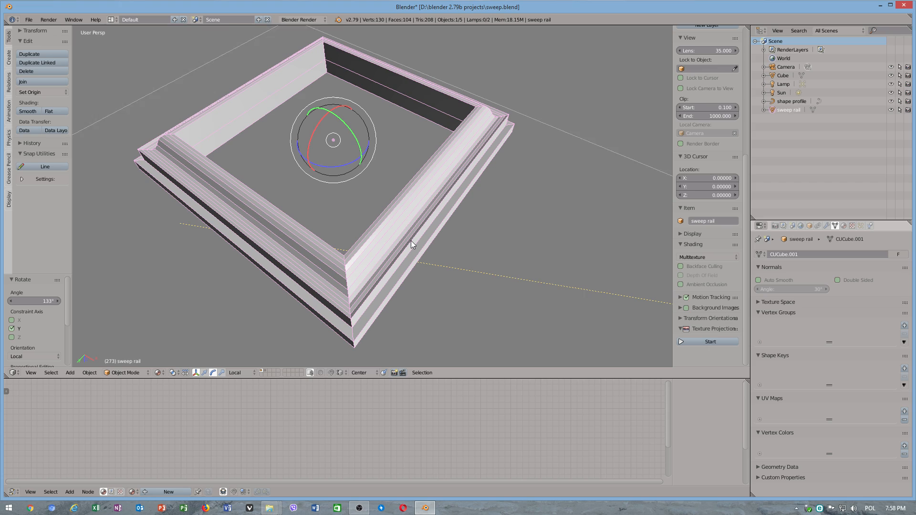
pyautogui.click(125, 373)
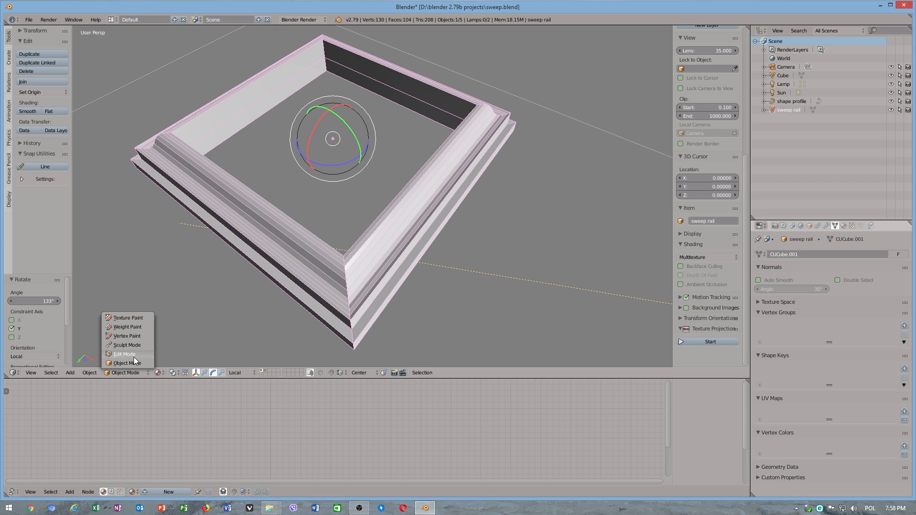
# Put the frame mesh into Edit Mode and bring up the Shading/UVs tools
pyautogui.click(124, 355)
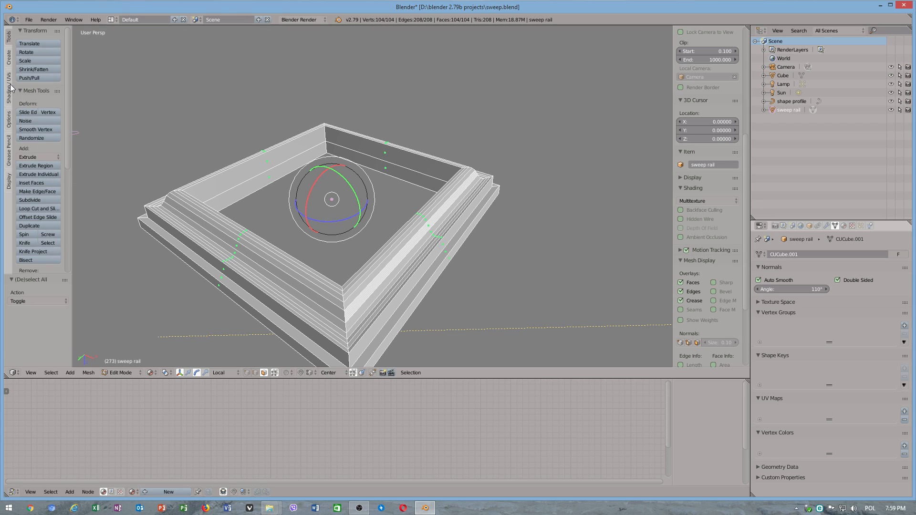
pyautogui.click(6, 86)
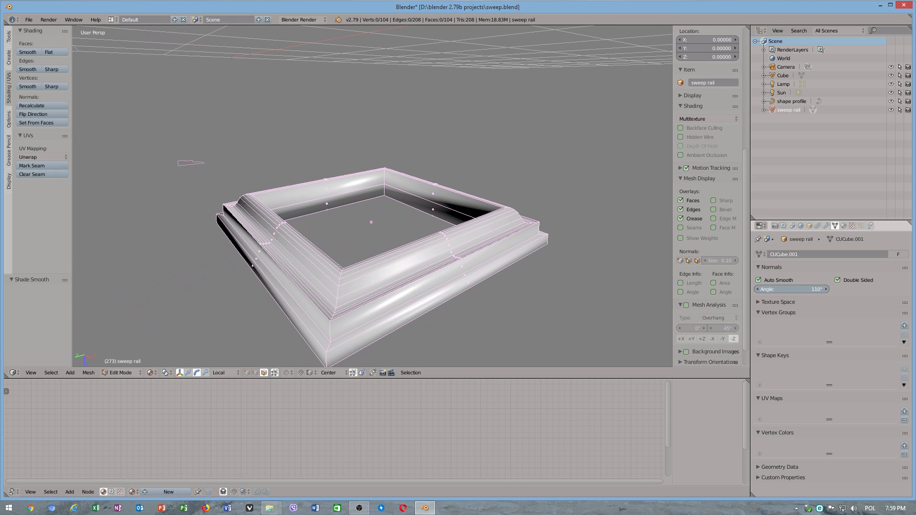
pyautogui.moveTo(807, 289); pyautogui.dragTo(789, 289)
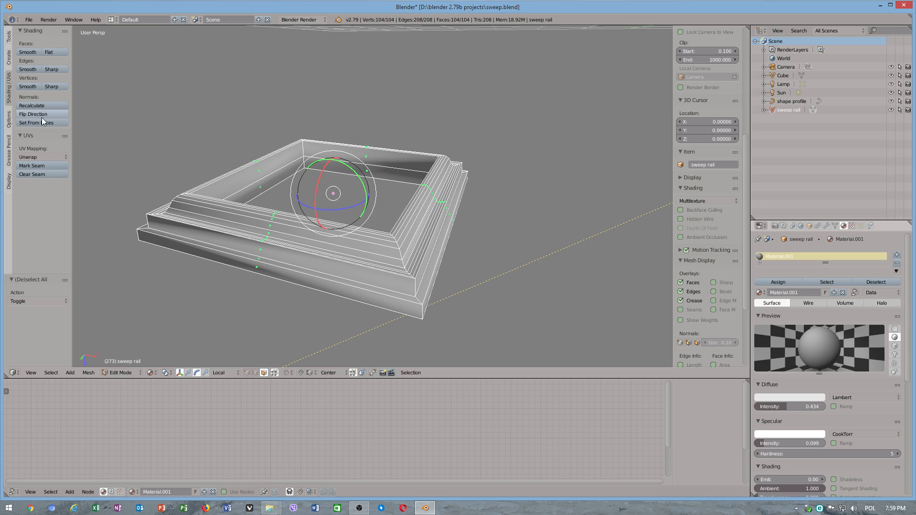
# Smooth-shade the frame's faces and mark its edges sharp, orbiting to inspect
pyautogui.click(28, 69)
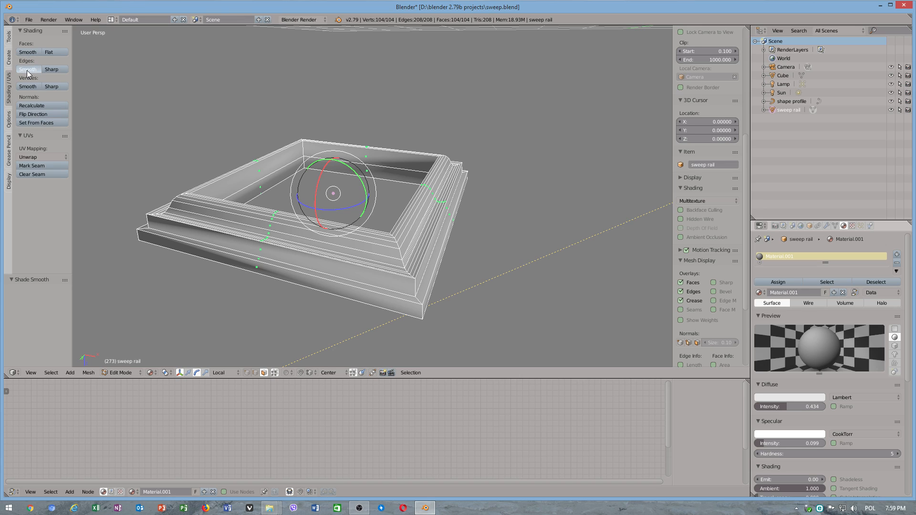
pyautogui.click(54, 69)
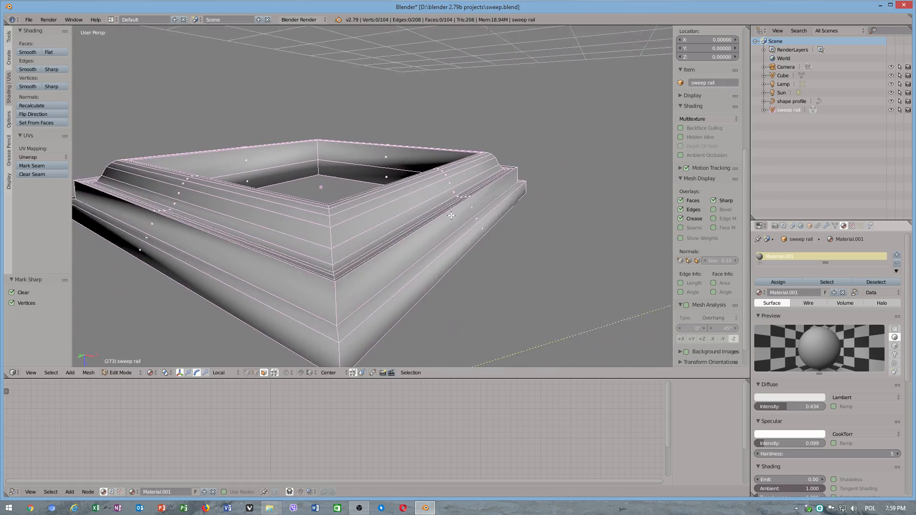
pyautogui.moveTo(450, 216); pyautogui.dragTo(415, 279)
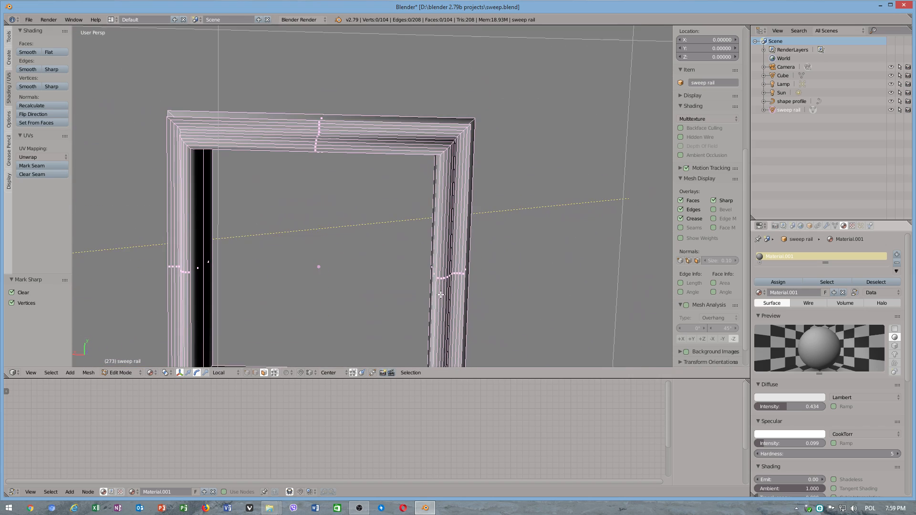
# Return to Object Mode and shift the frame along X
pyautogui.click(121, 372)
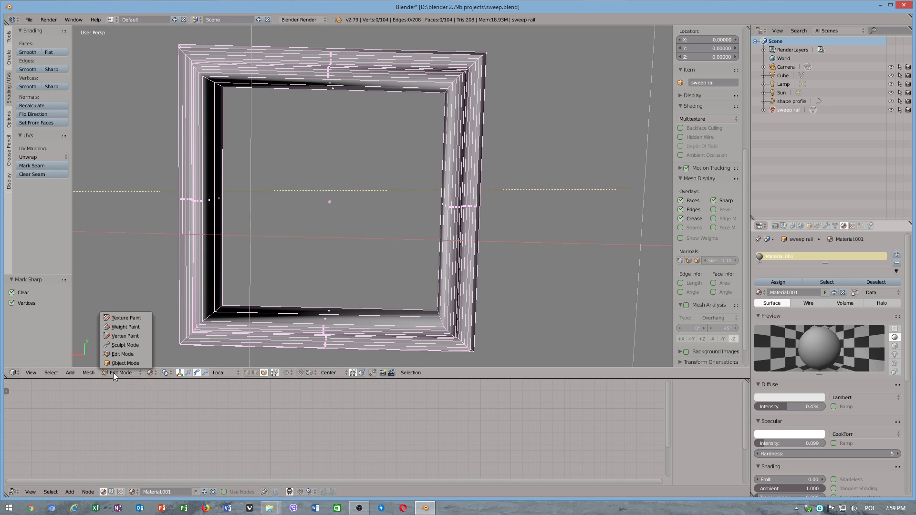
pyautogui.click(125, 363)
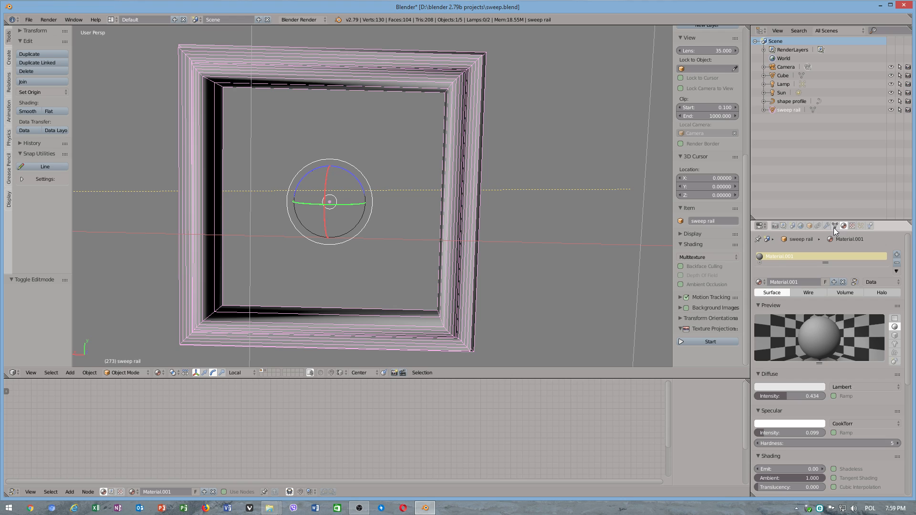
pyautogui.click(835, 226)
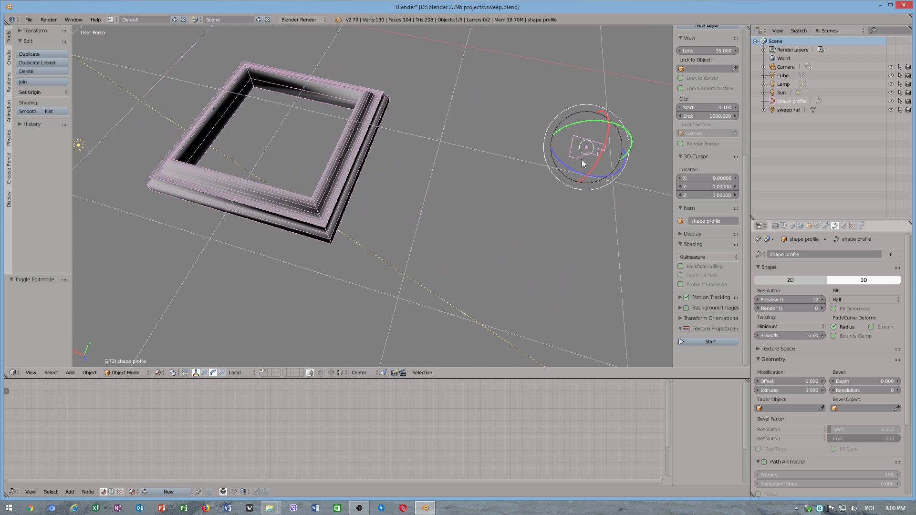
pyautogui.moveTo(582, 146); pyautogui.dragTo(547, 204)
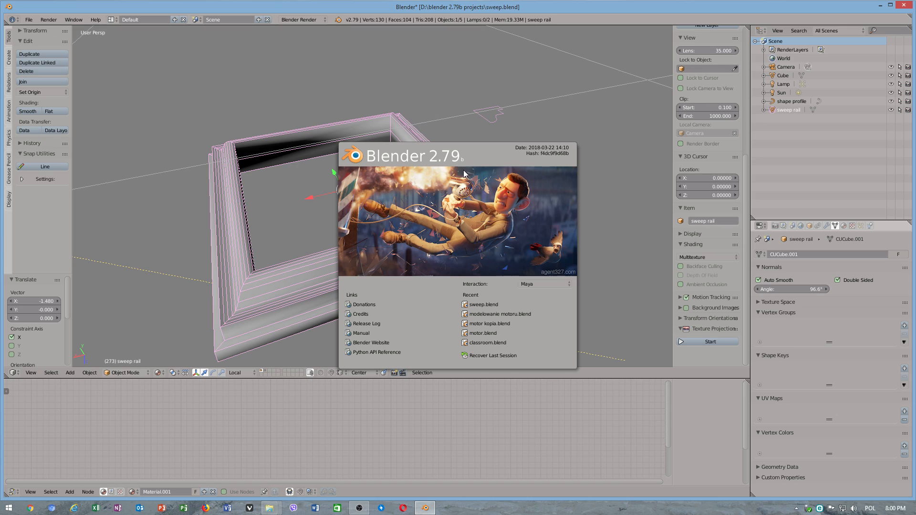
pyautogui.moveTo(437, 173)
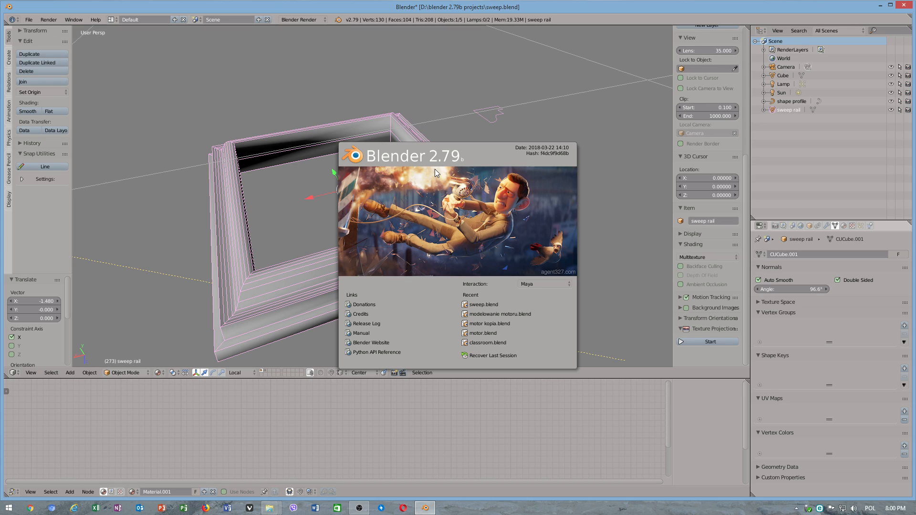
pyautogui.moveTo(457, 157)
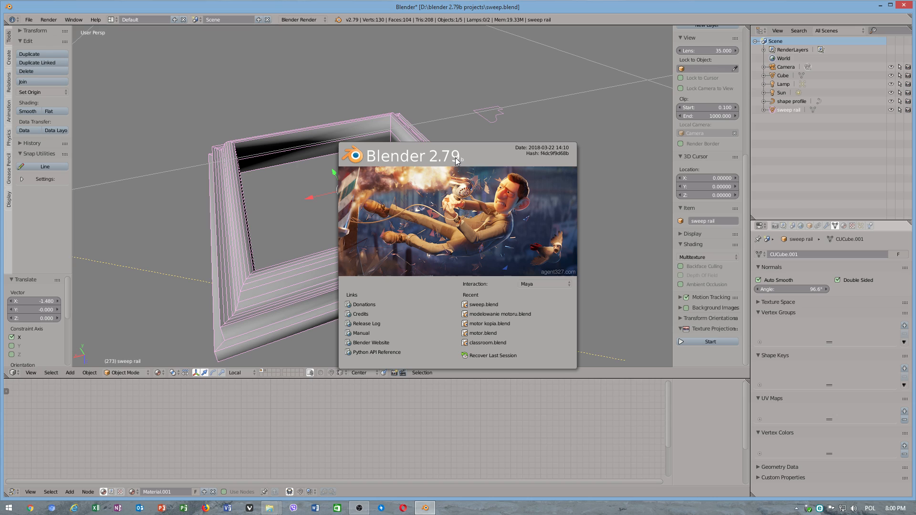
pyautogui.moveTo(508, 197)
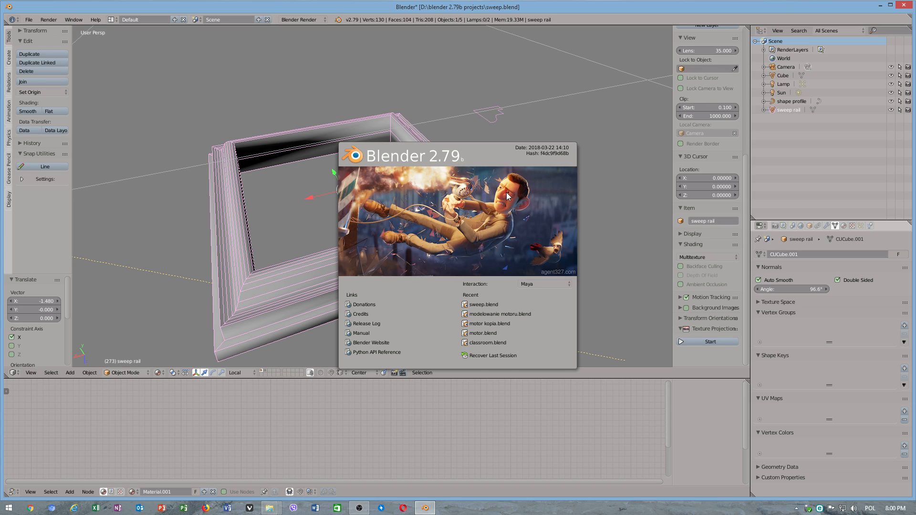
pyautogui.moveTo(528, 183)
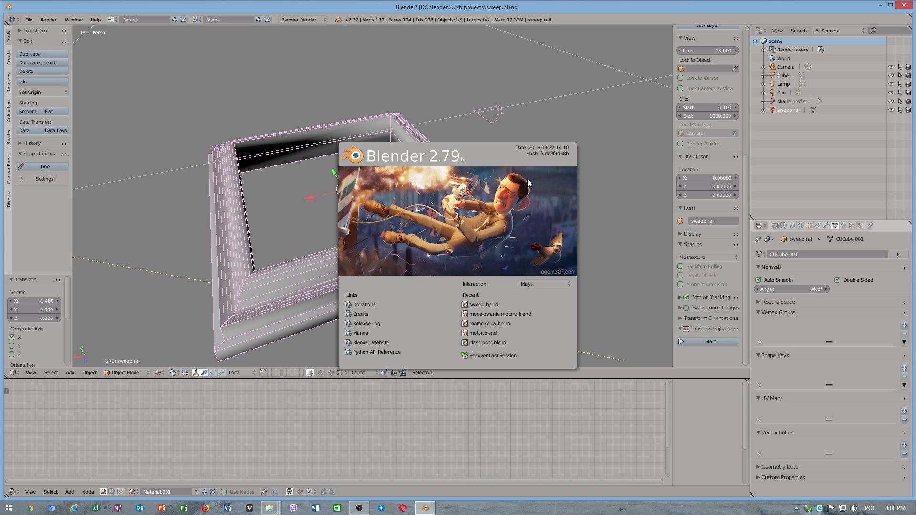
pyautogui.moveTo(455, 157)
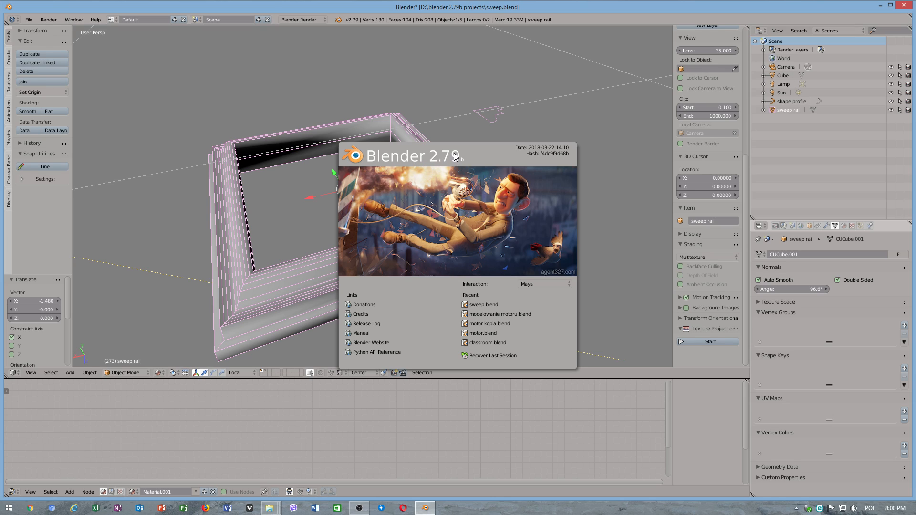
pyautogui.moveTo(459, 164)
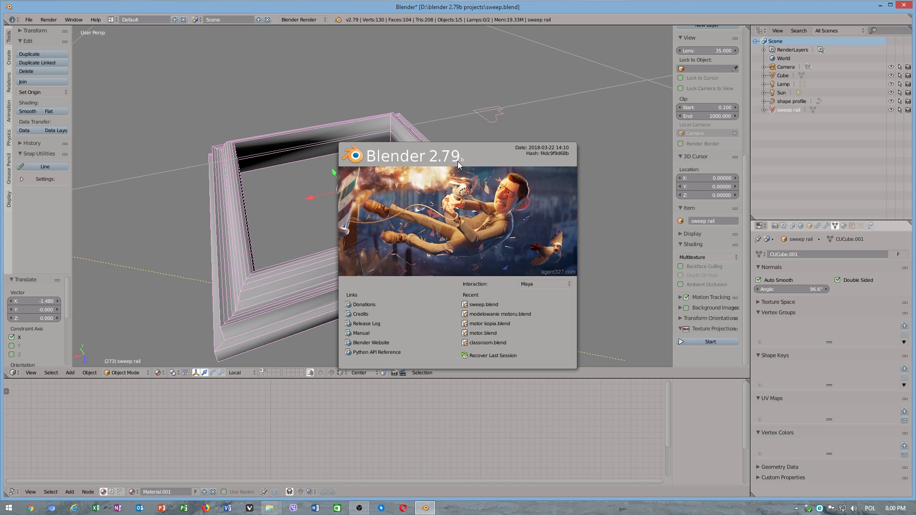
pyautogui.moveTo(476, 164)
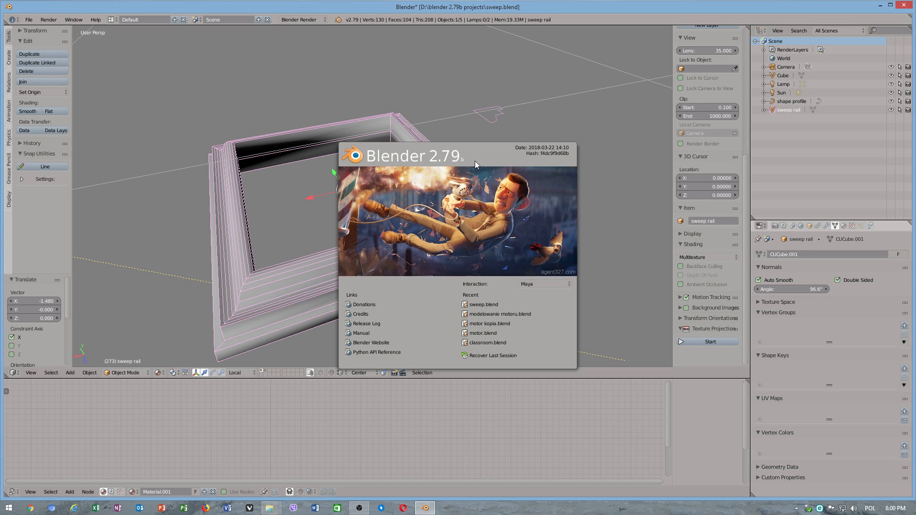
pyautogui.moveTo(547, 155)
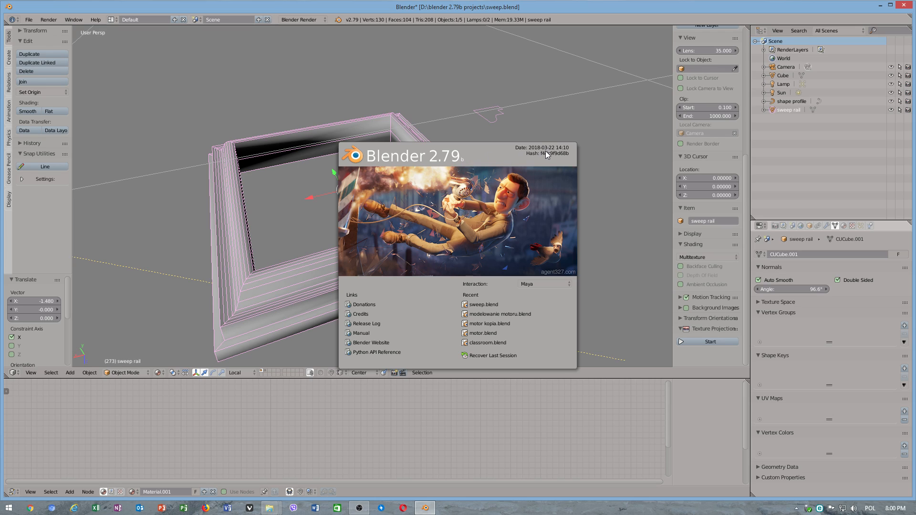
pyautogui.moveTo(502, 165)
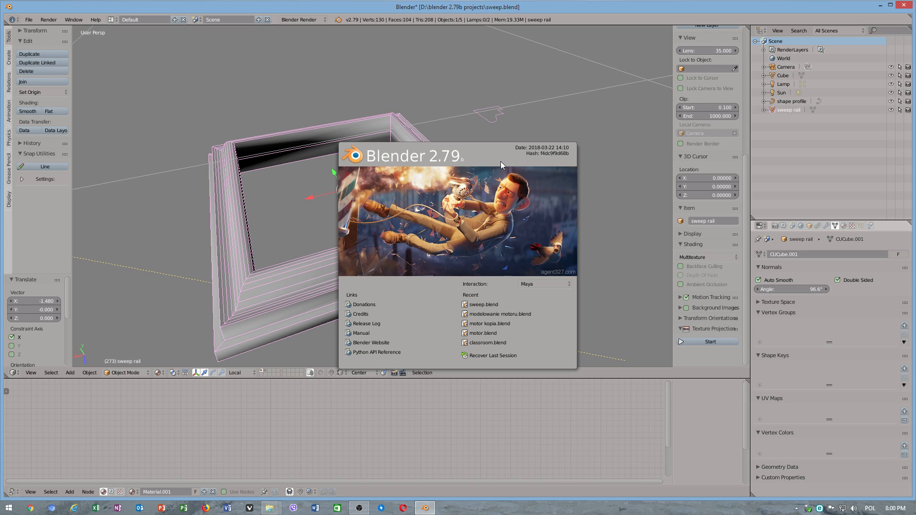
pyautogui.moveTo(462, 256)
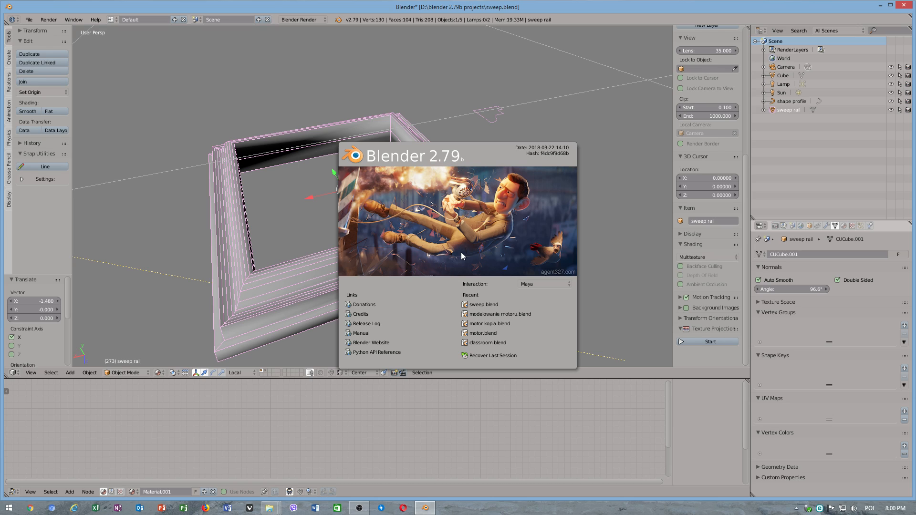